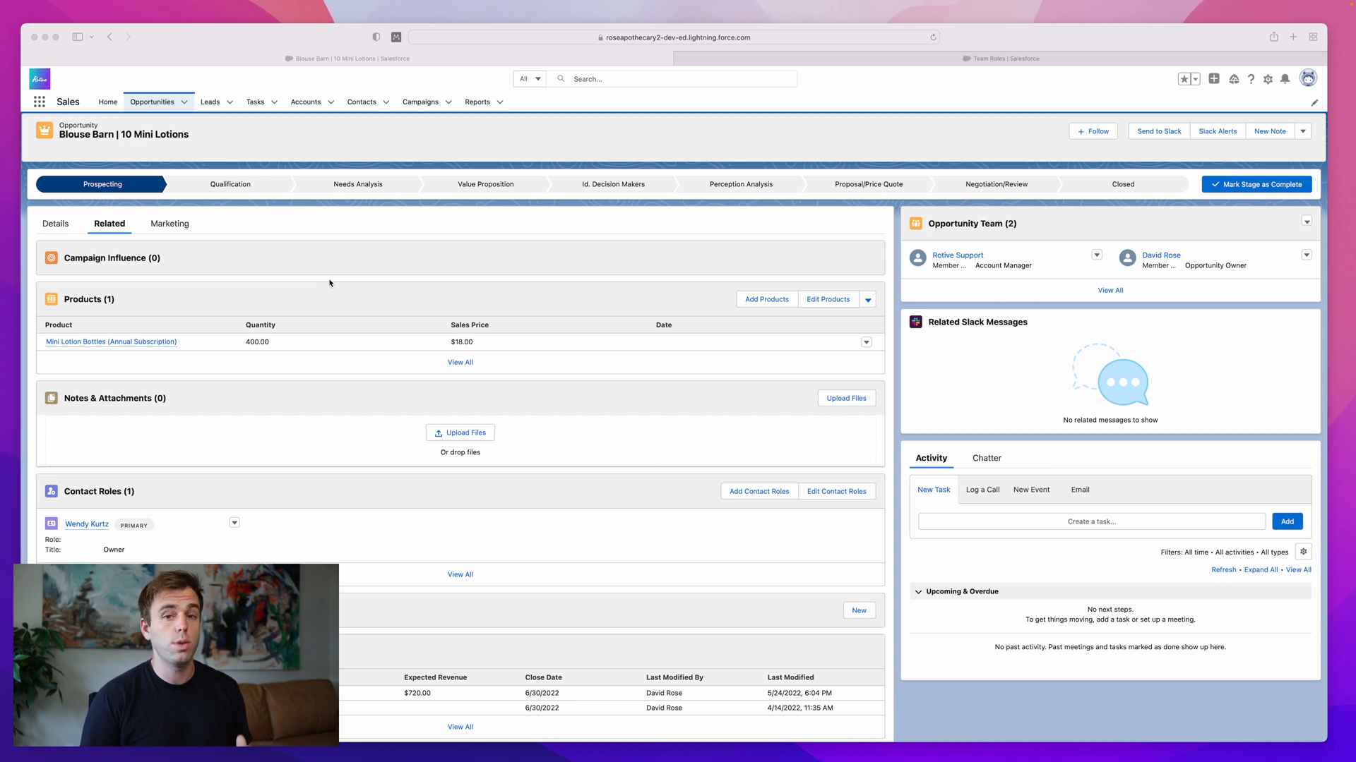
{"action": "mouse_move", "coordinate": [512, 235]}
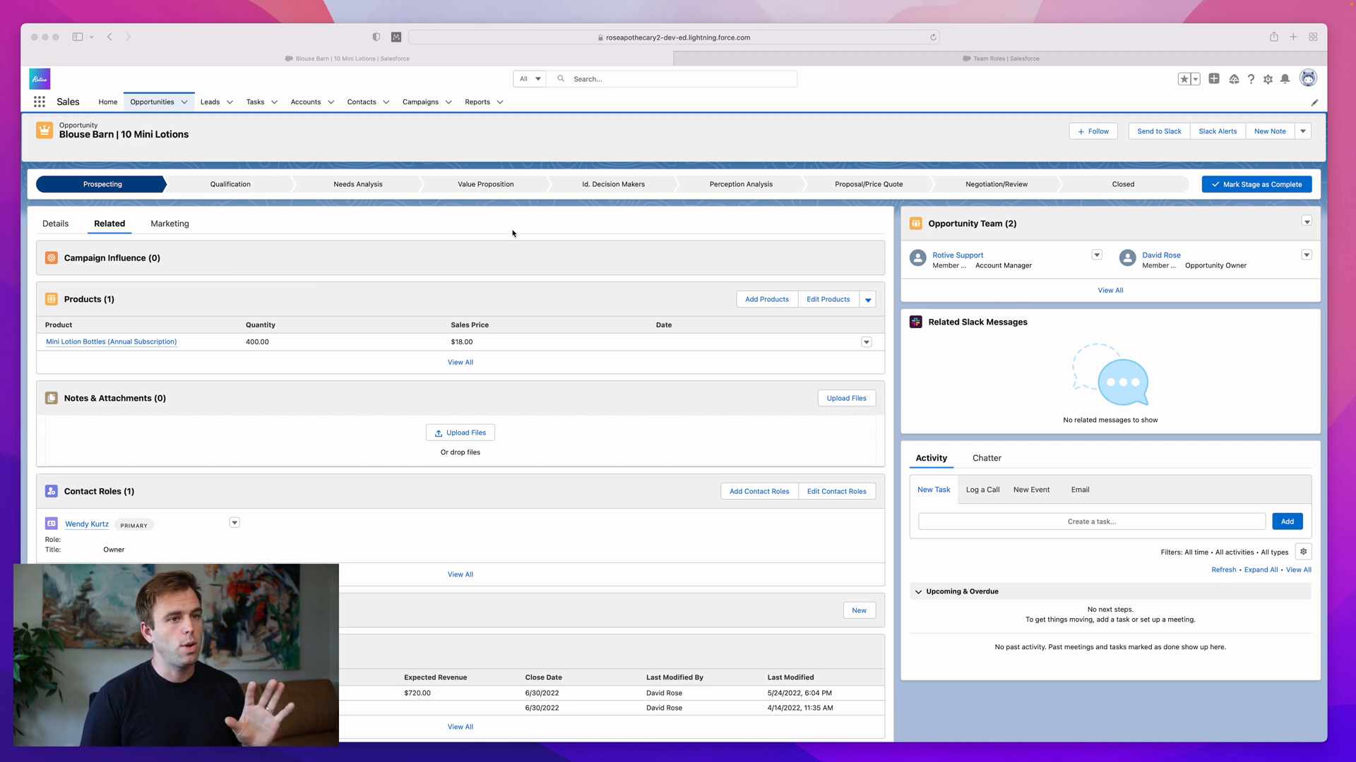
{"action": "mouse_move", "coordinate": [1000, 300]}
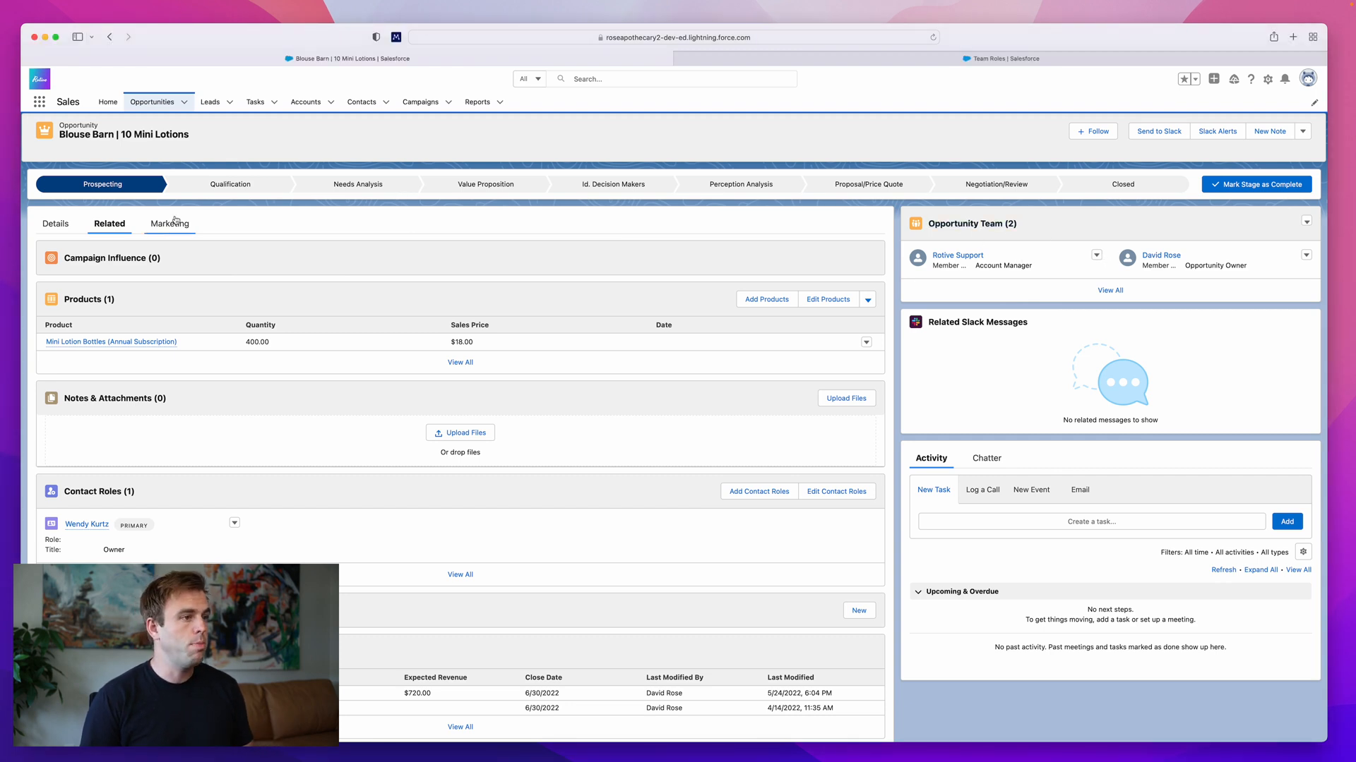
Reach the Opportunity Team related list and start the Add Opportunity Team Members form
{"action": "scroll", "scroll_direction": "down", "scroll_amount": 3}
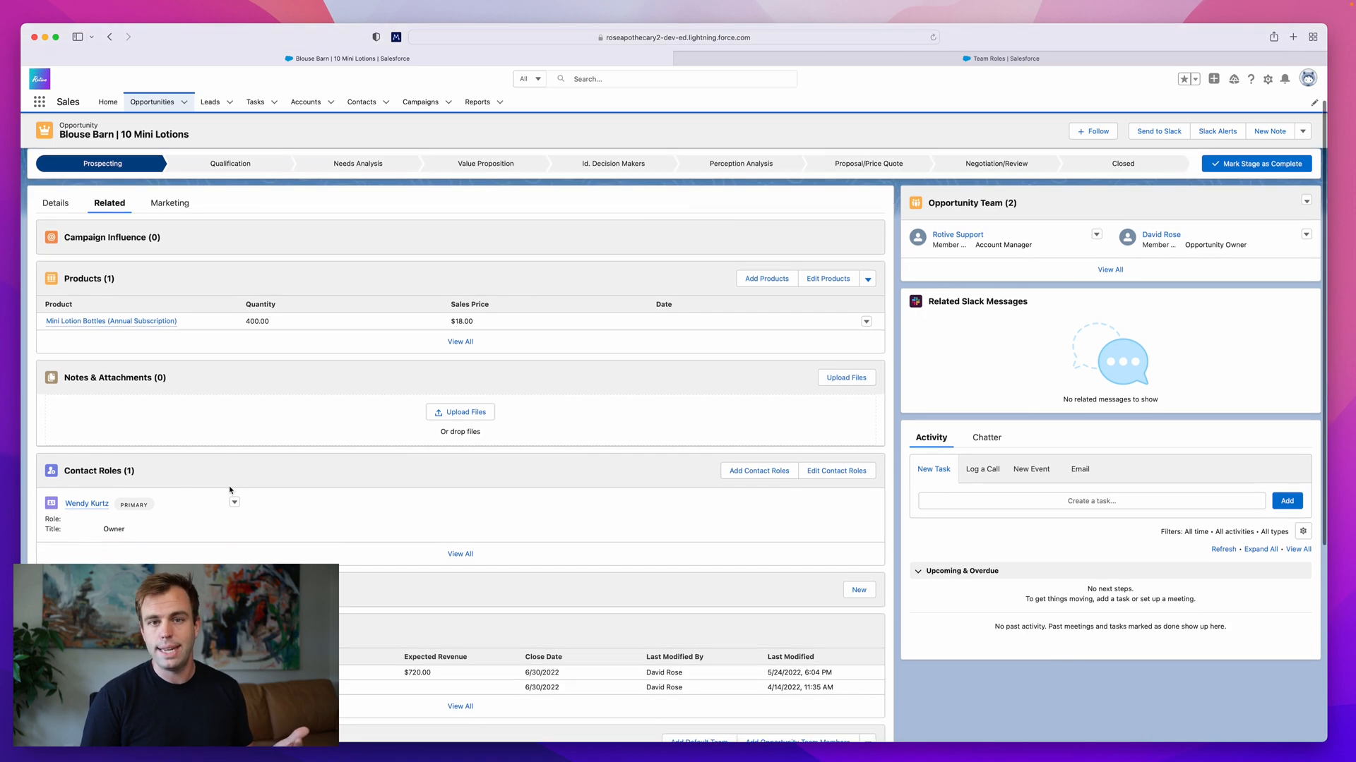
{"action": "scroll", "scroll_direction": "down", "scroll_amount": 3}
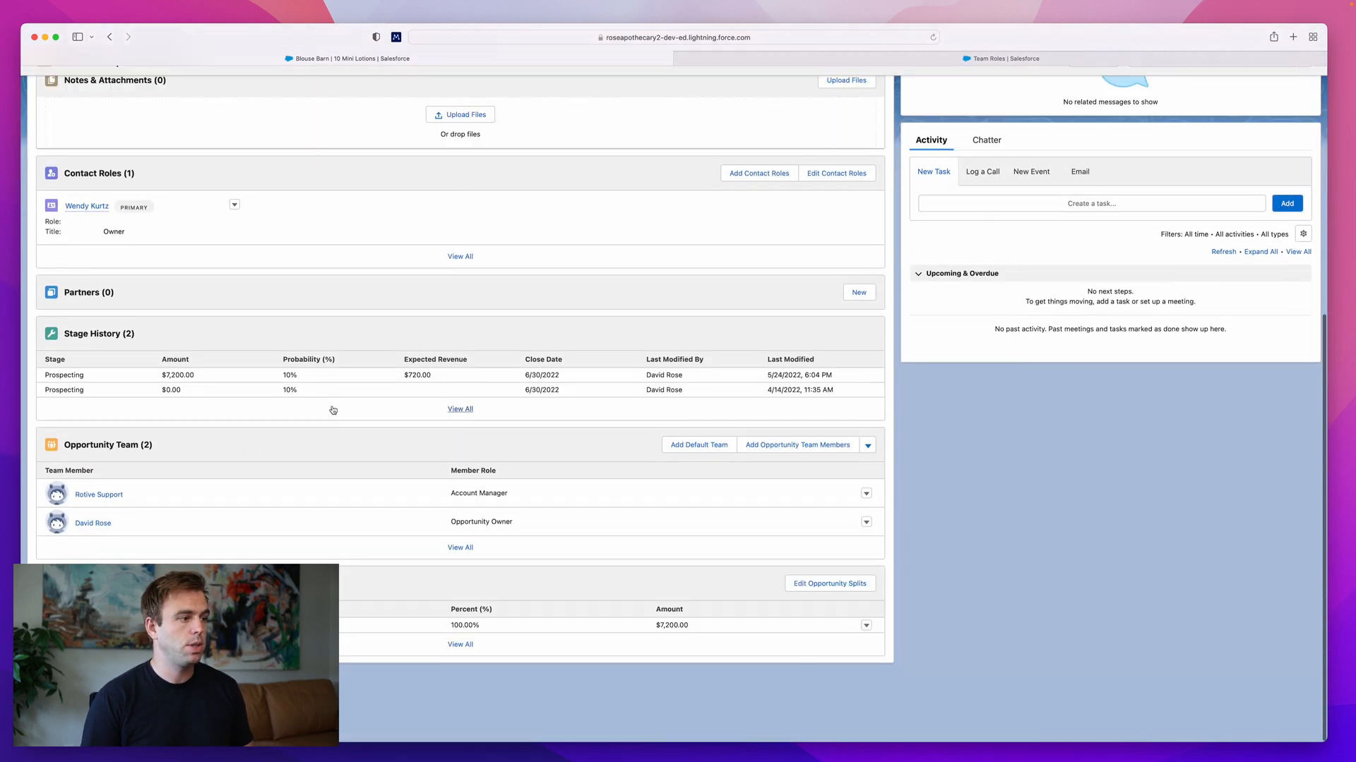
{"action": "scroll", "scroll_direction": "up", "scroll_amount": 3}
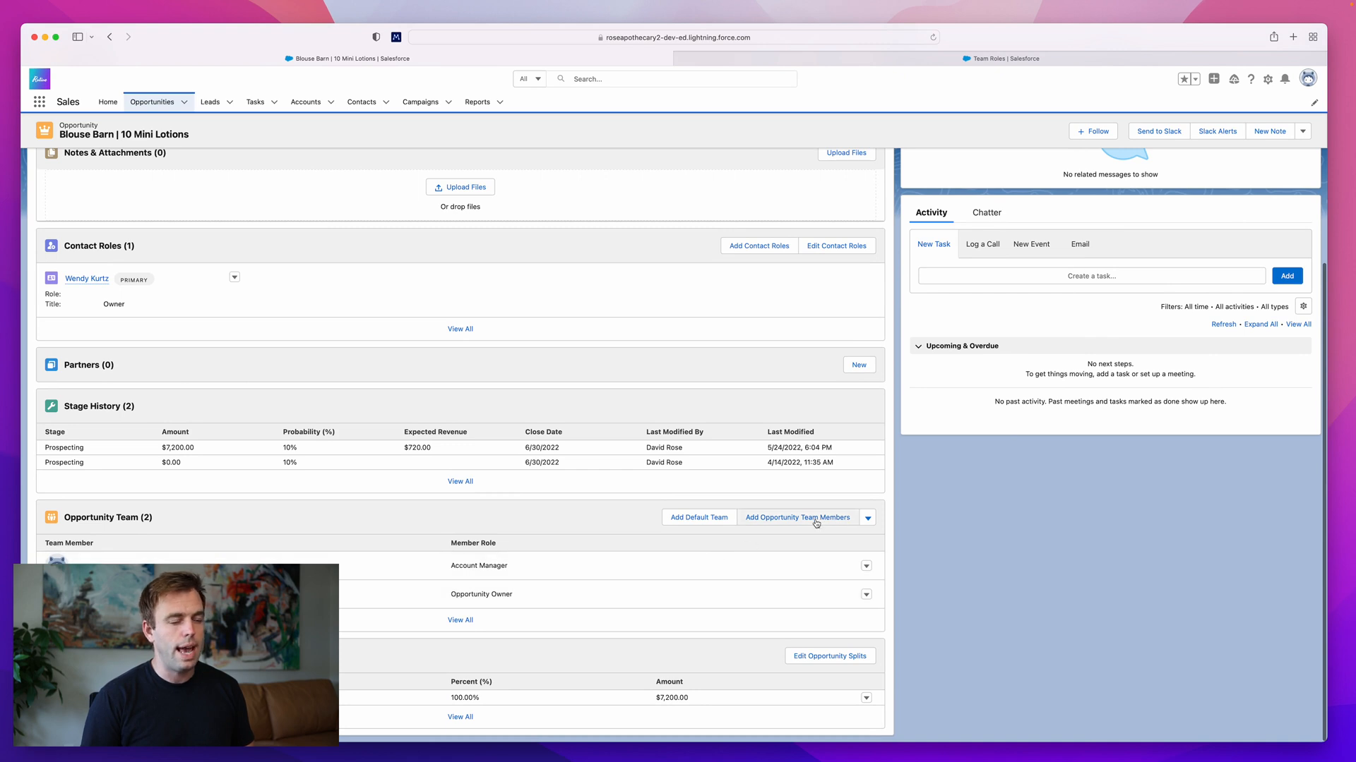
{"action": "left_click", "coordinate": [796, 517]}
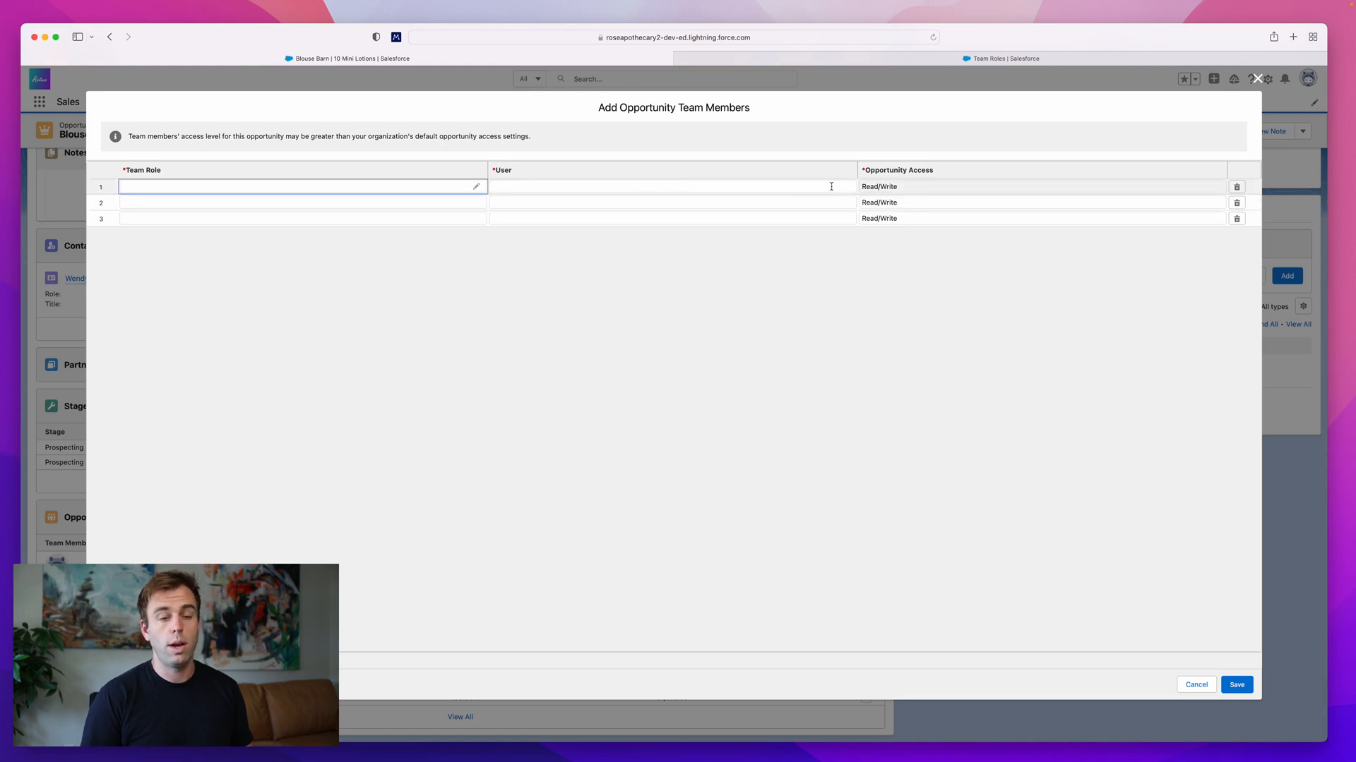
{"action": "mouse_move", "coordinate": [1272, 89]}
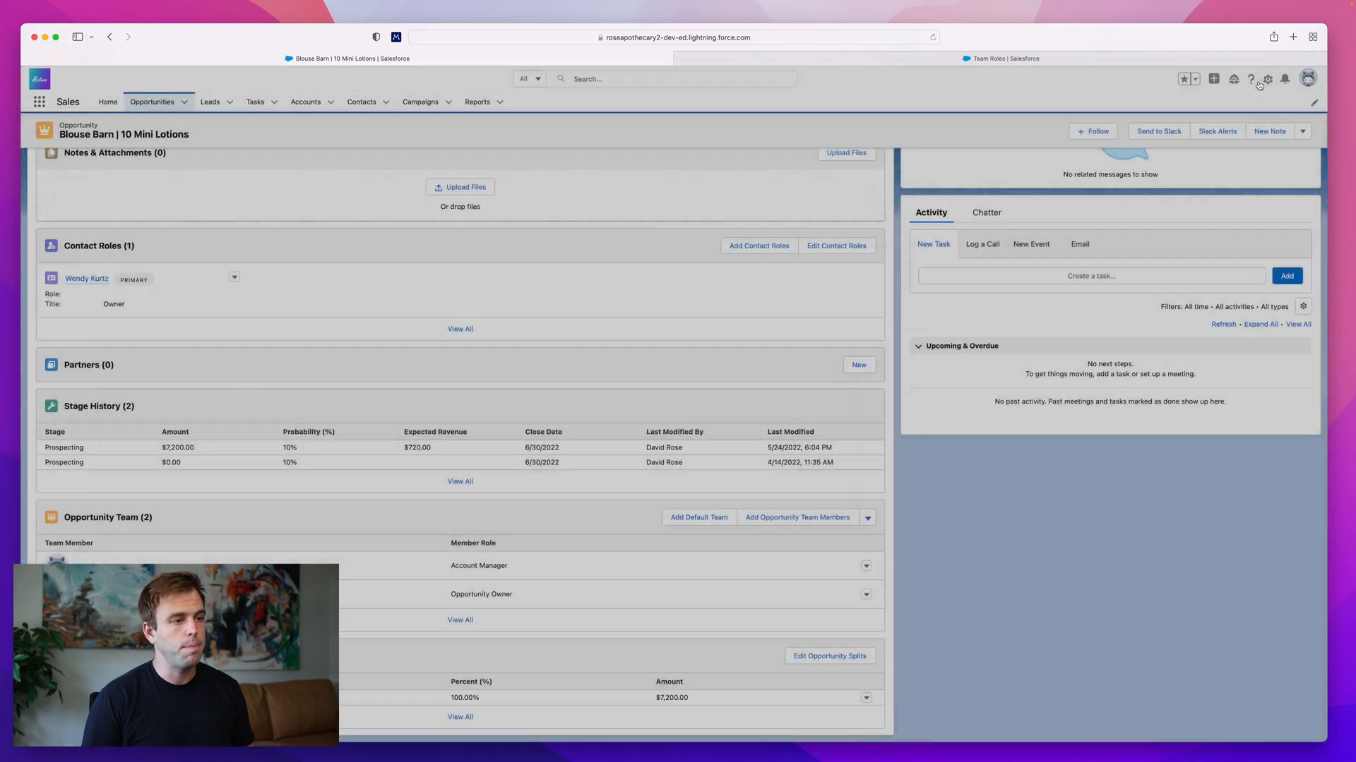
{"action": "scroll", "scroll_direction": "up", "scroll_amount": 3}
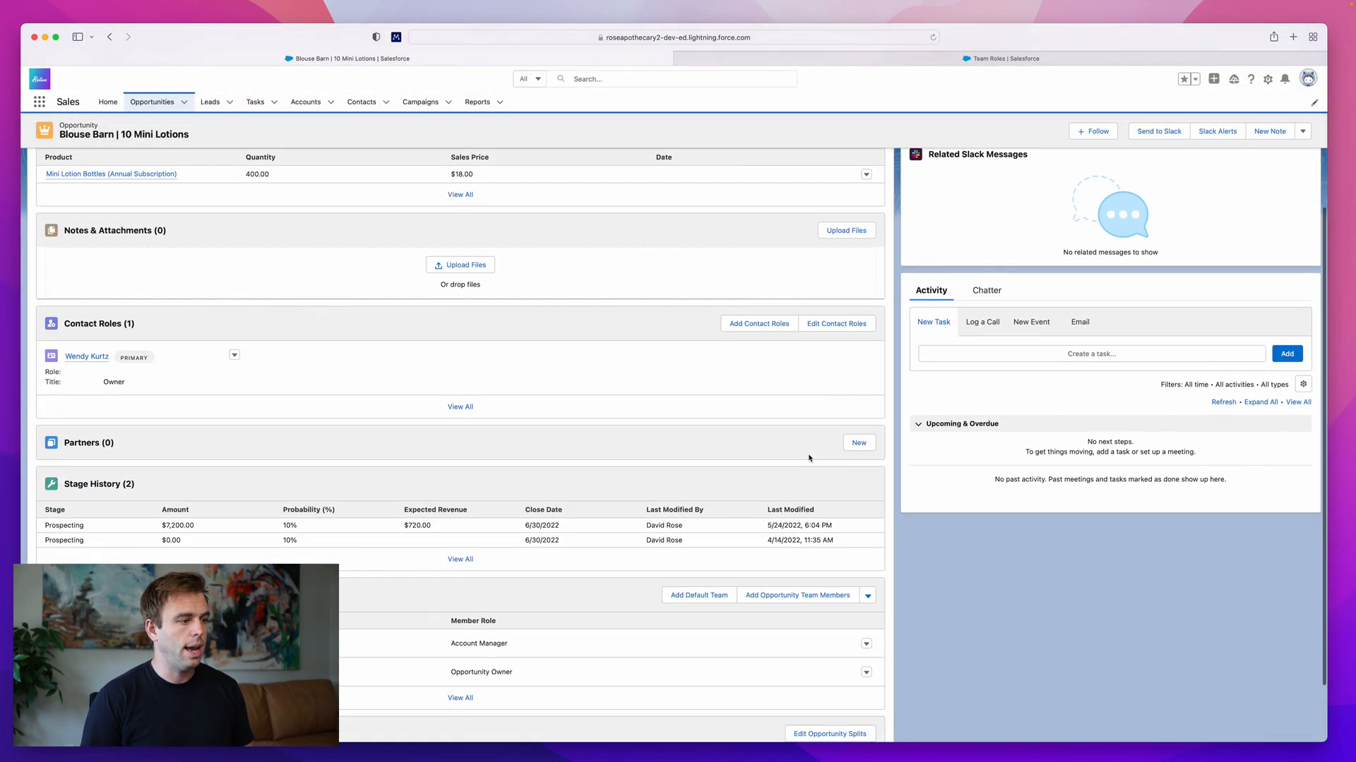
{"action": "scroll", "scroll_direction": "down", "scroll_amount": 3}
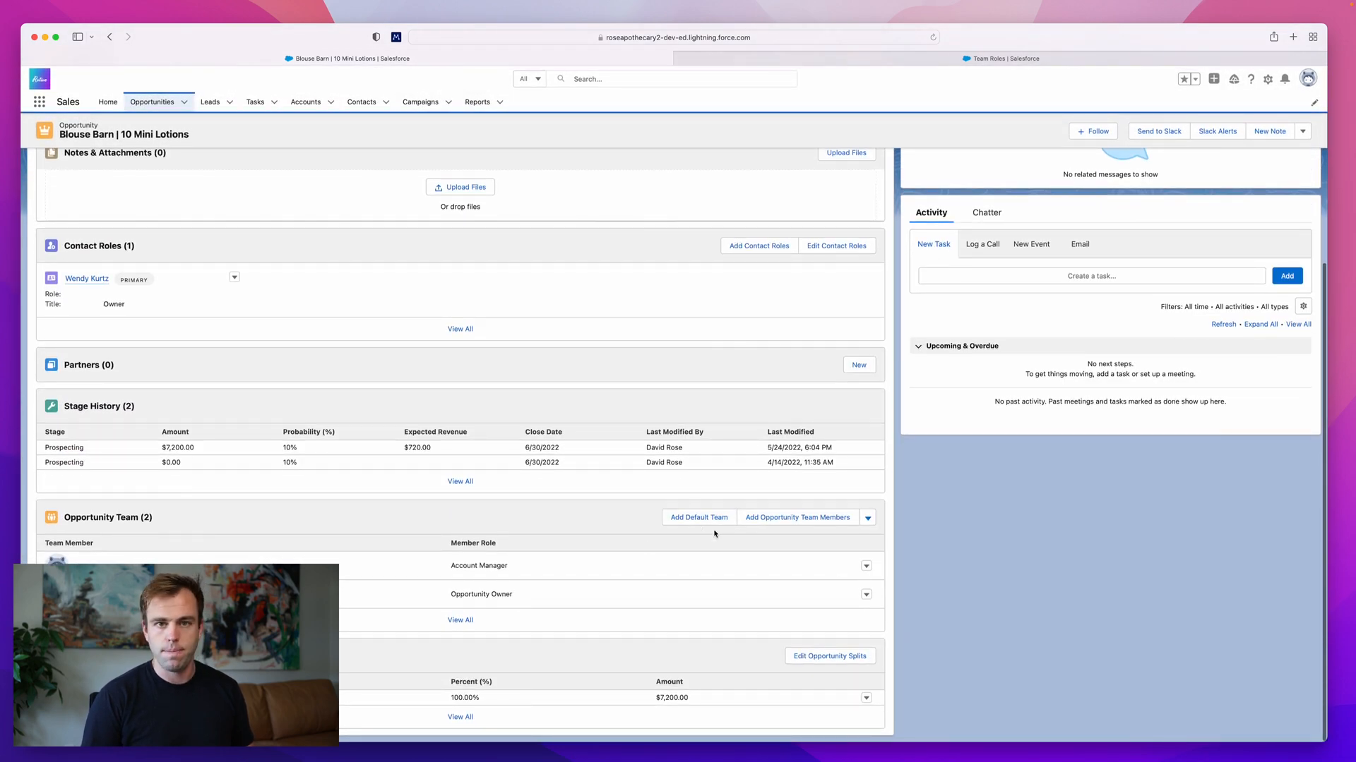
{"action": "mouse_move", "coordinate": [698, 517]}
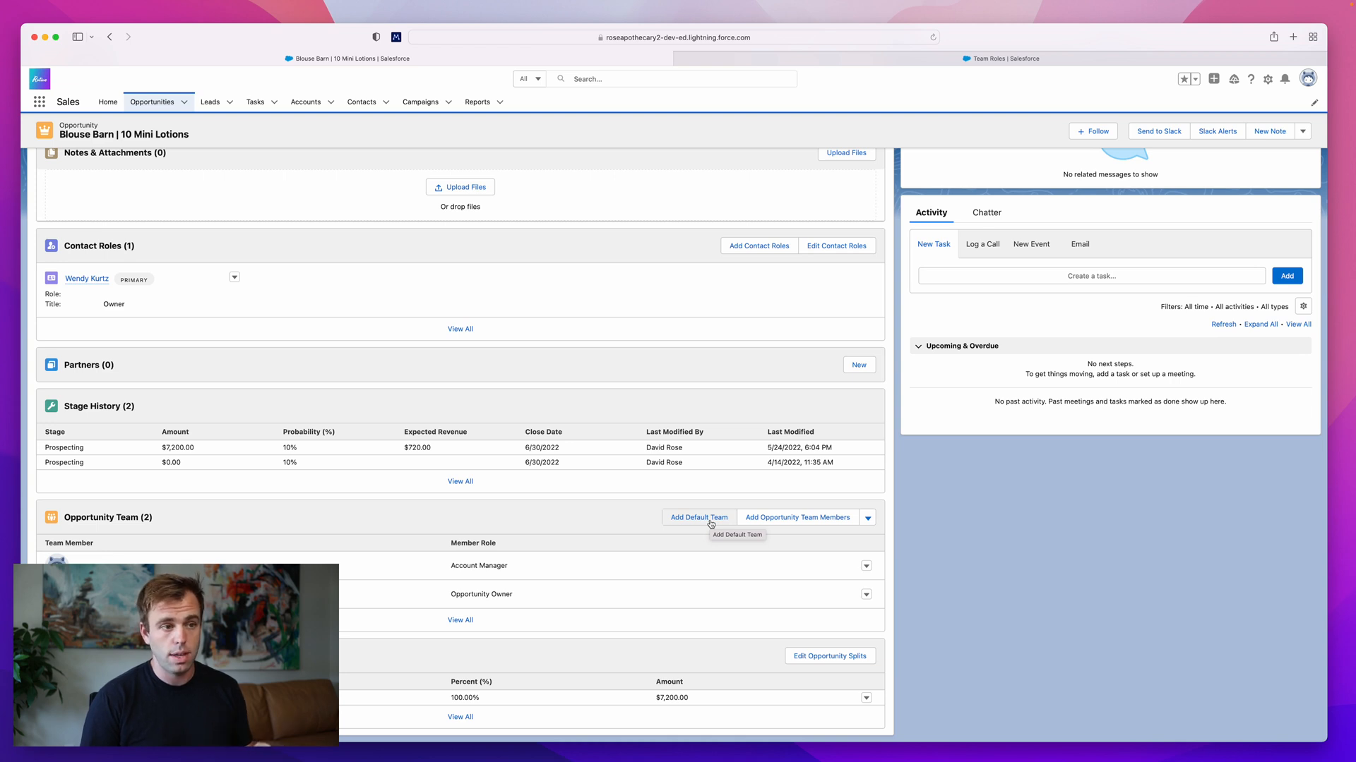
{"action": "mouse_move", "coordinate": [1010, 312]}
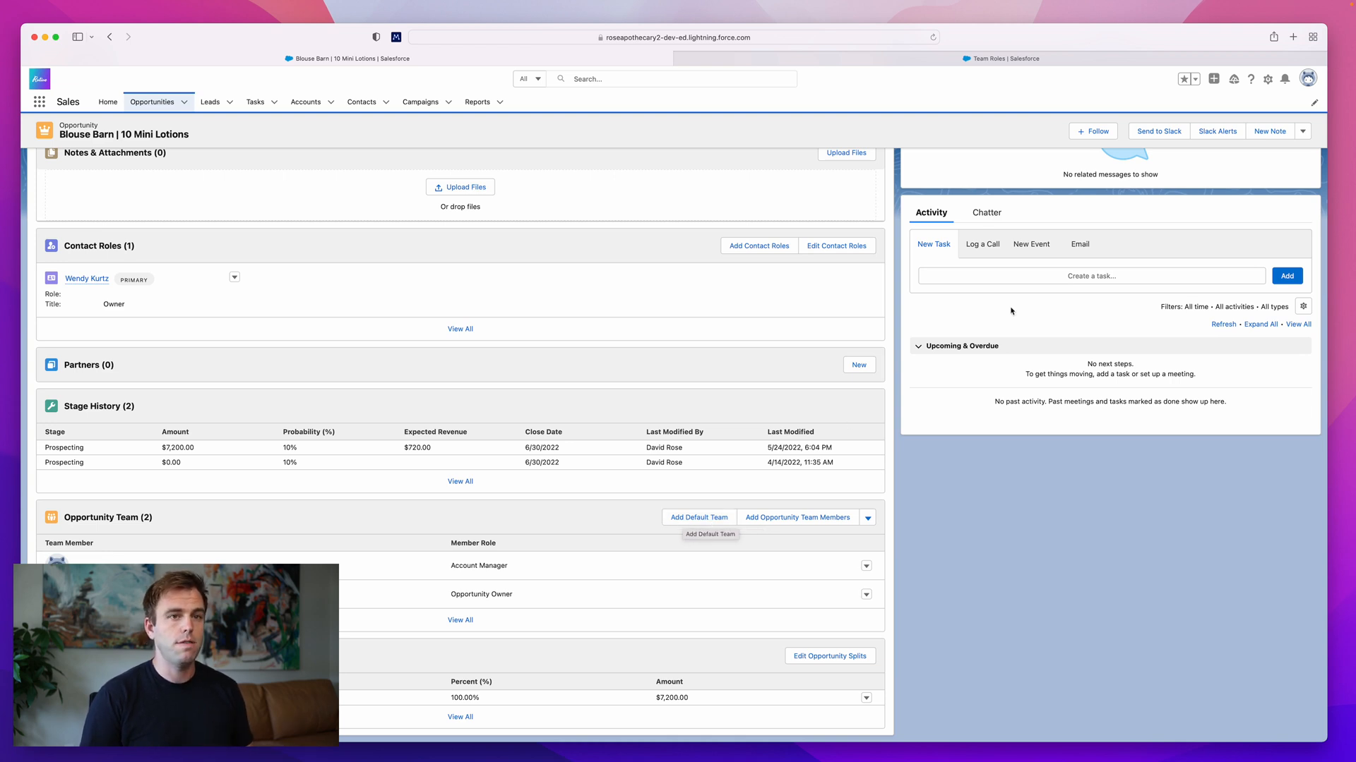
From the profile menu go to Settings > Advanced User Details and view the empty Default Opportunity Team section
{"action": "left_click", "coordinate": [1308, 78]}
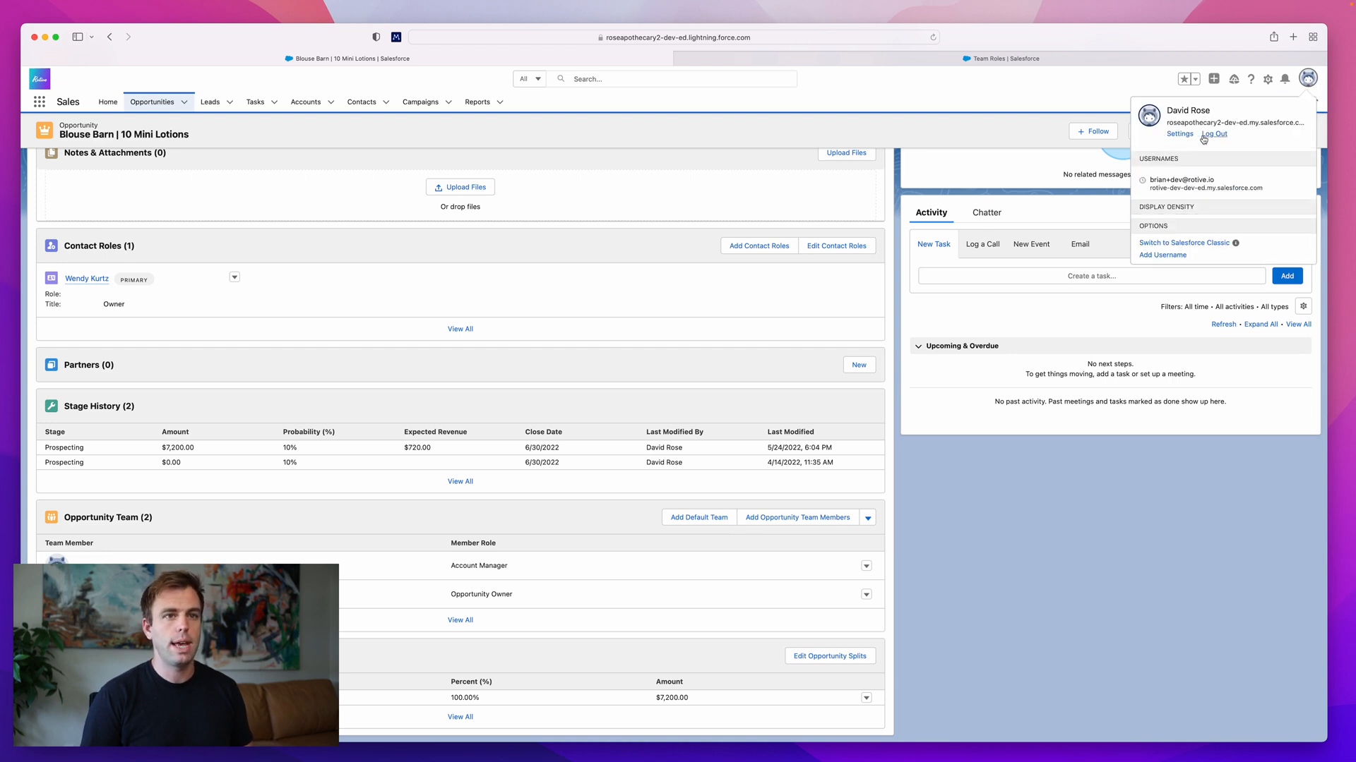
{"action": "left_click", "coordinate": [1179, 134]}
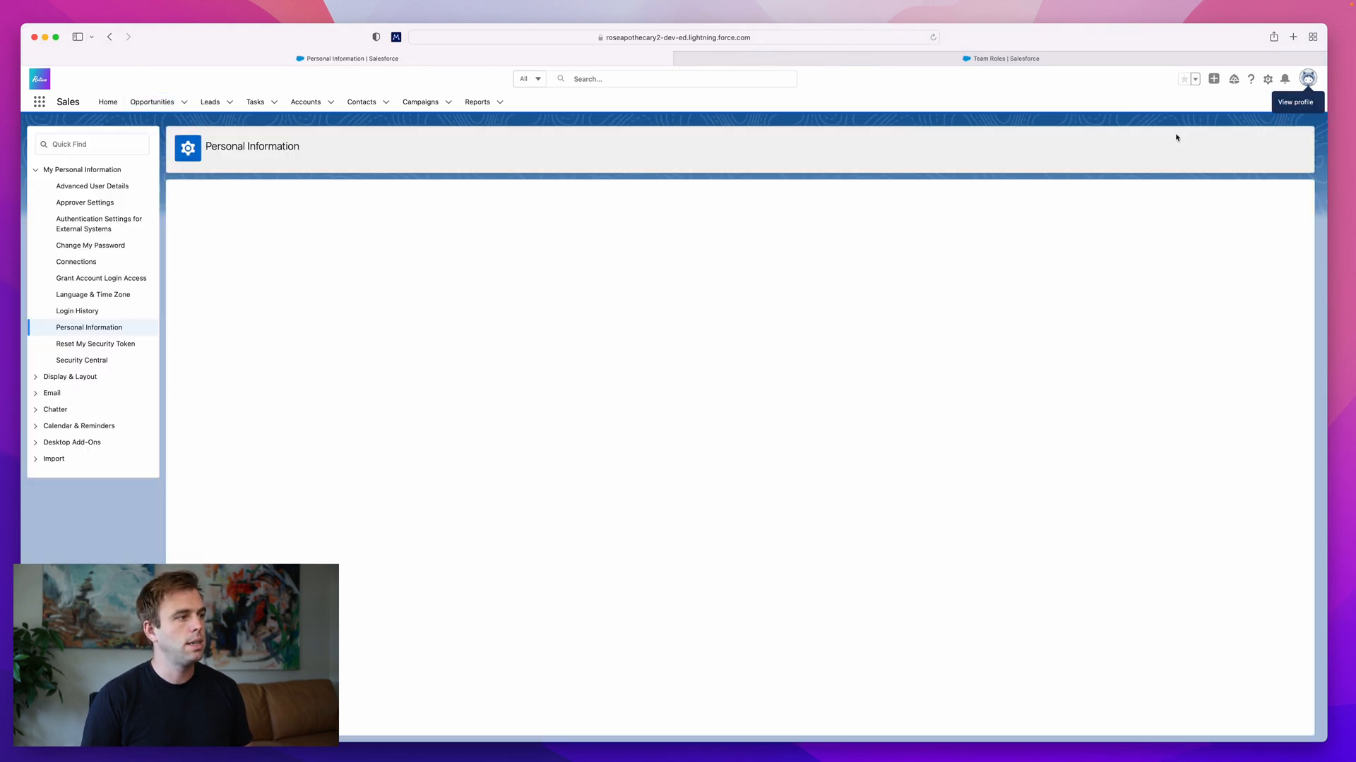
{"action": "left_click", "coordinate": [93, 186]}
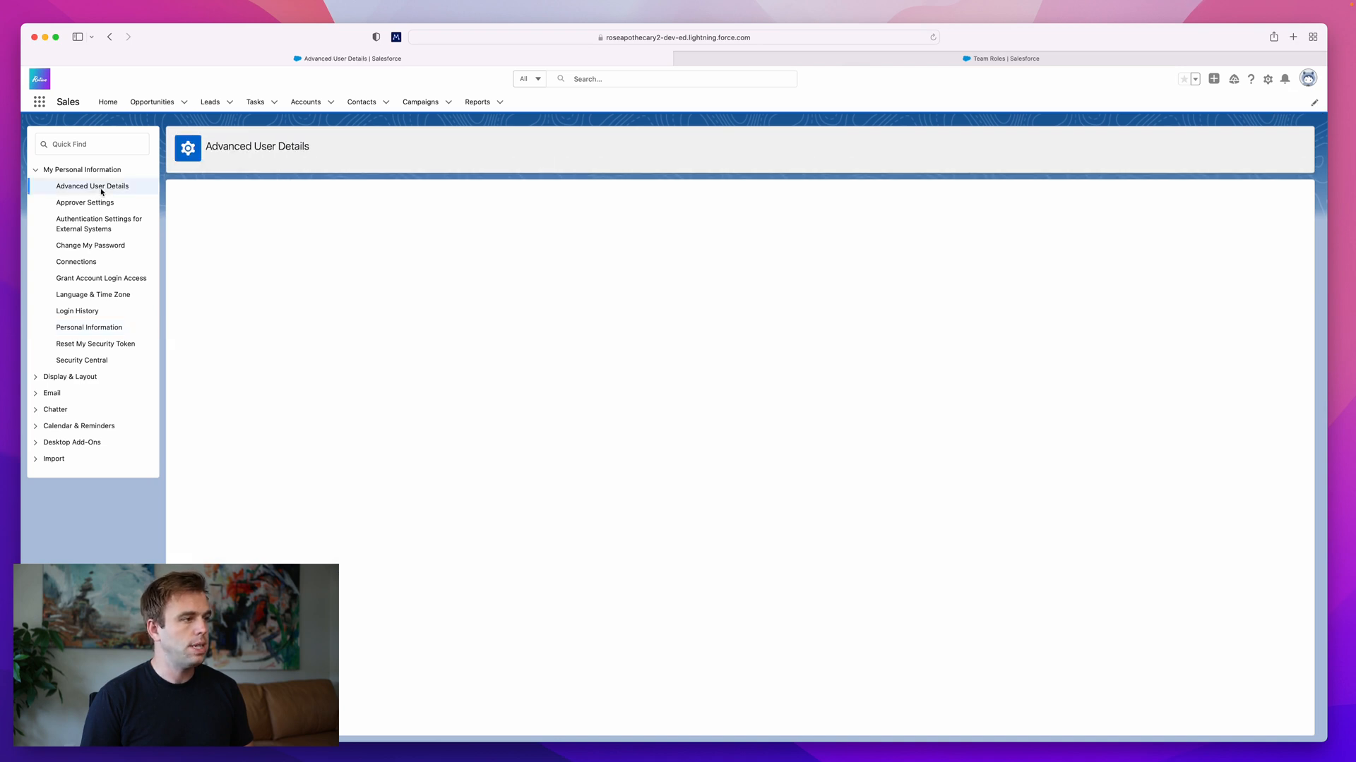
{"action": "left_click", "coordinate": [93, 186]}
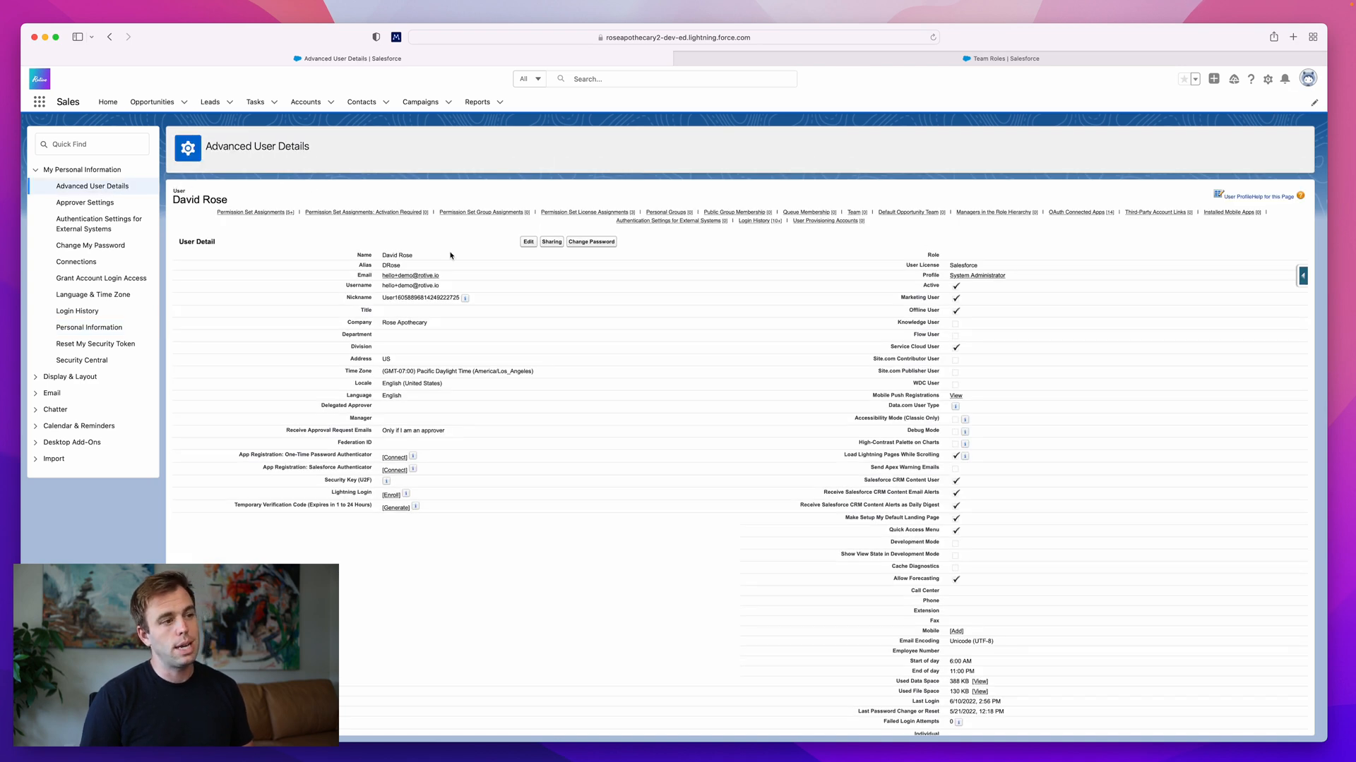
{"action": "mouse_move", "coordinate": [521, 394]}
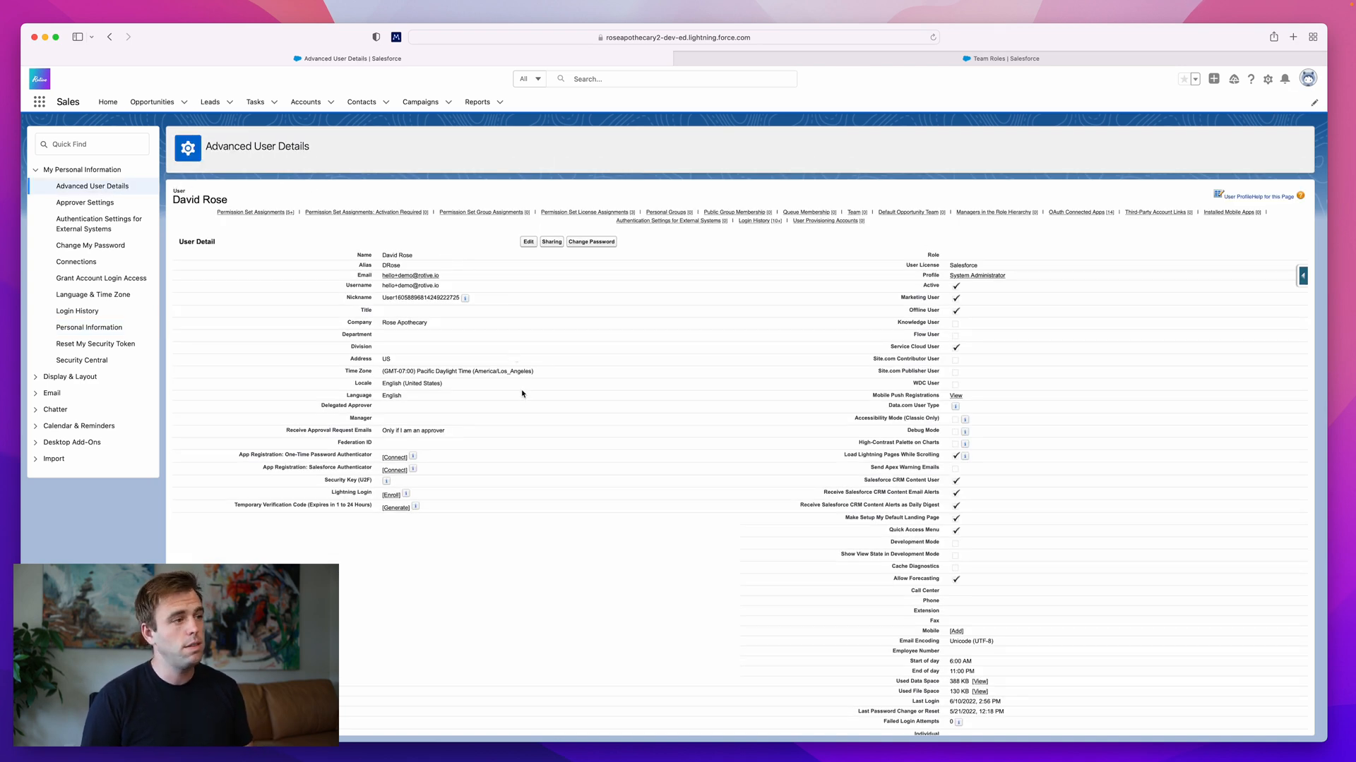
{"action": "scroll", "scroll_direction": "down", "scroll_amount": 3}
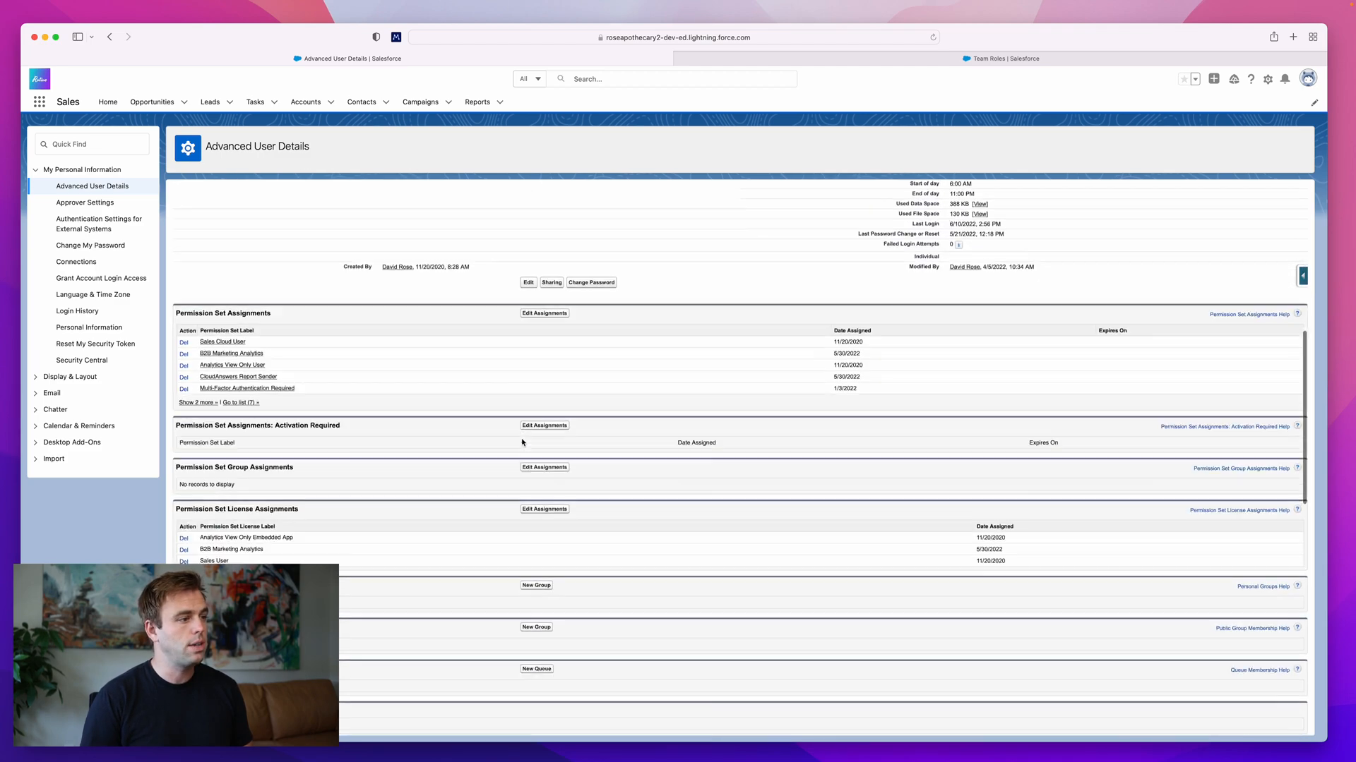
{"action": "scroll", "scroll_direction": "down", "scroll_amount": 3}
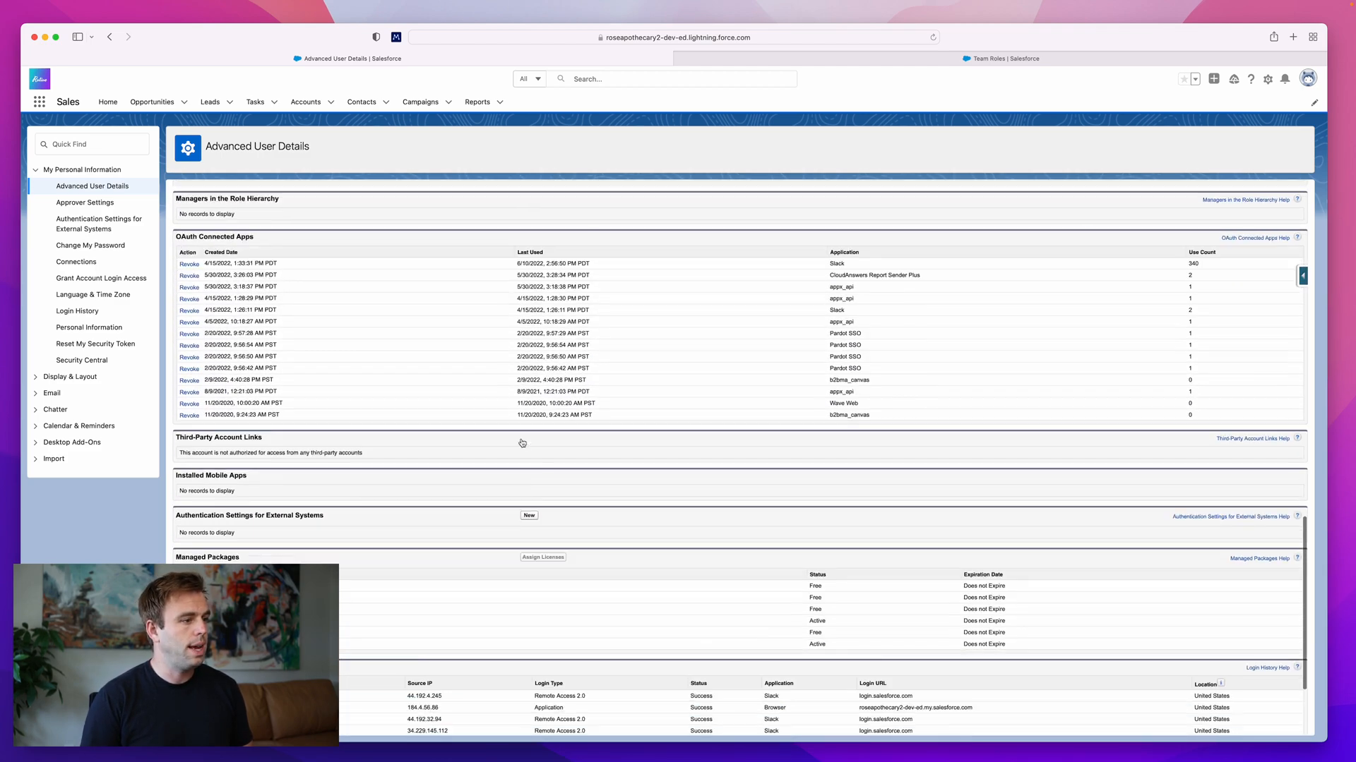
{"action": "scroll", "scroll_direction": "down", "scroll_amount": 3}
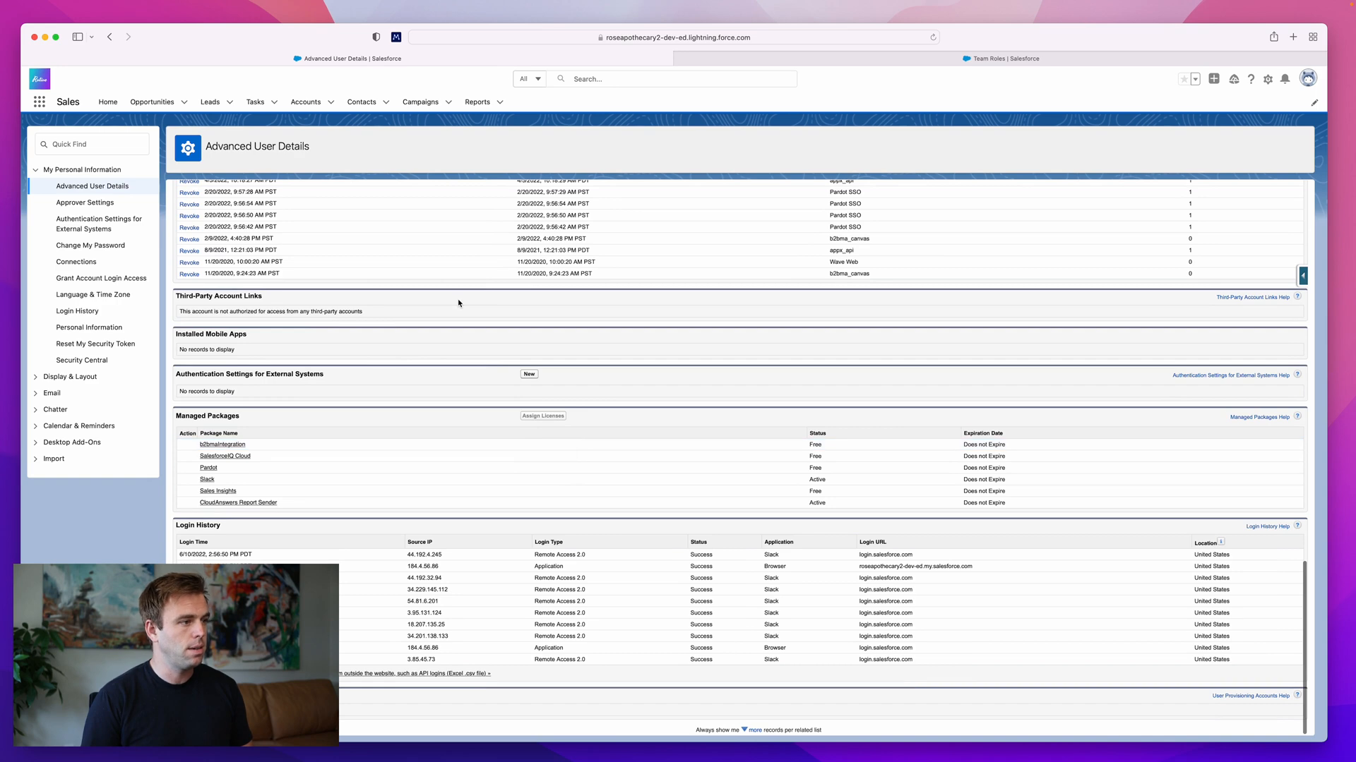
{"action": "scroll", "scroll_direction": "up", "scroll_amount": 3}
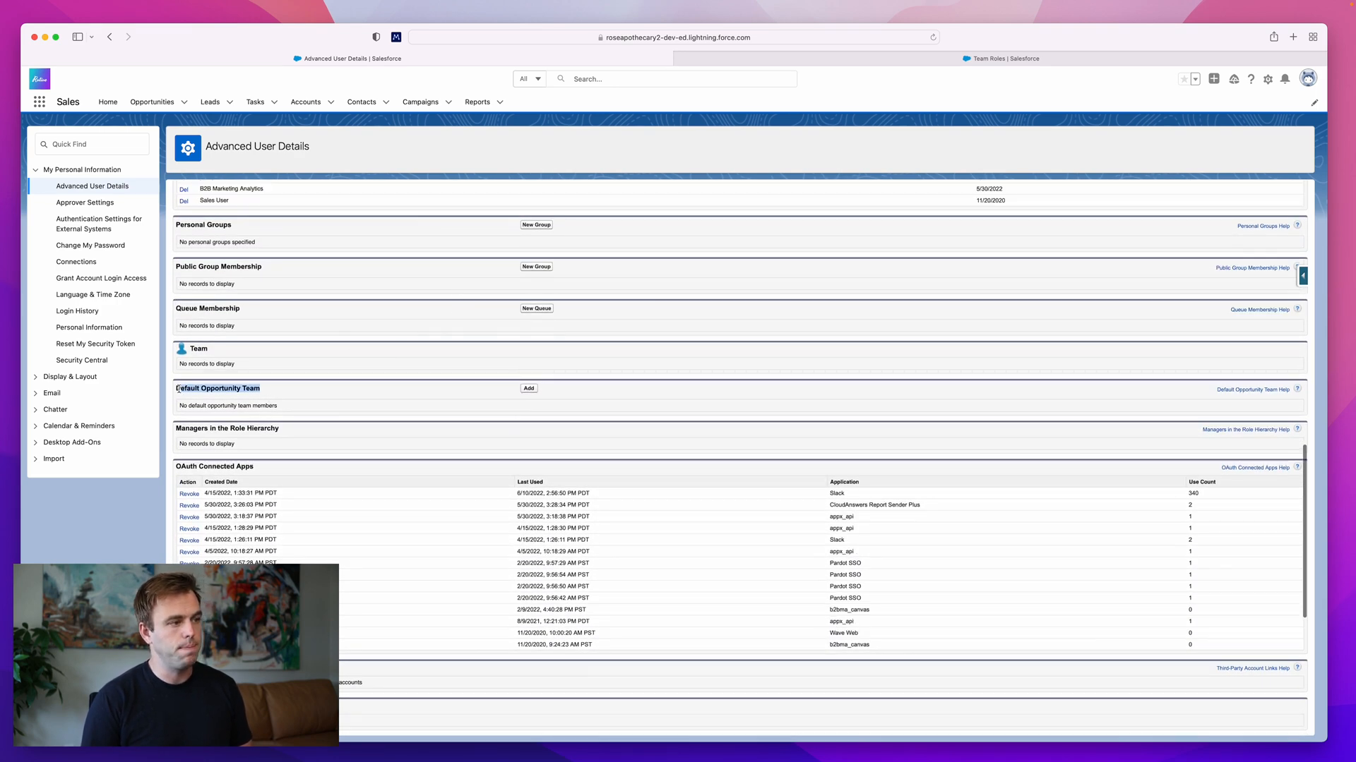
{"action": "left_click", "coordinate": [528, 388]}
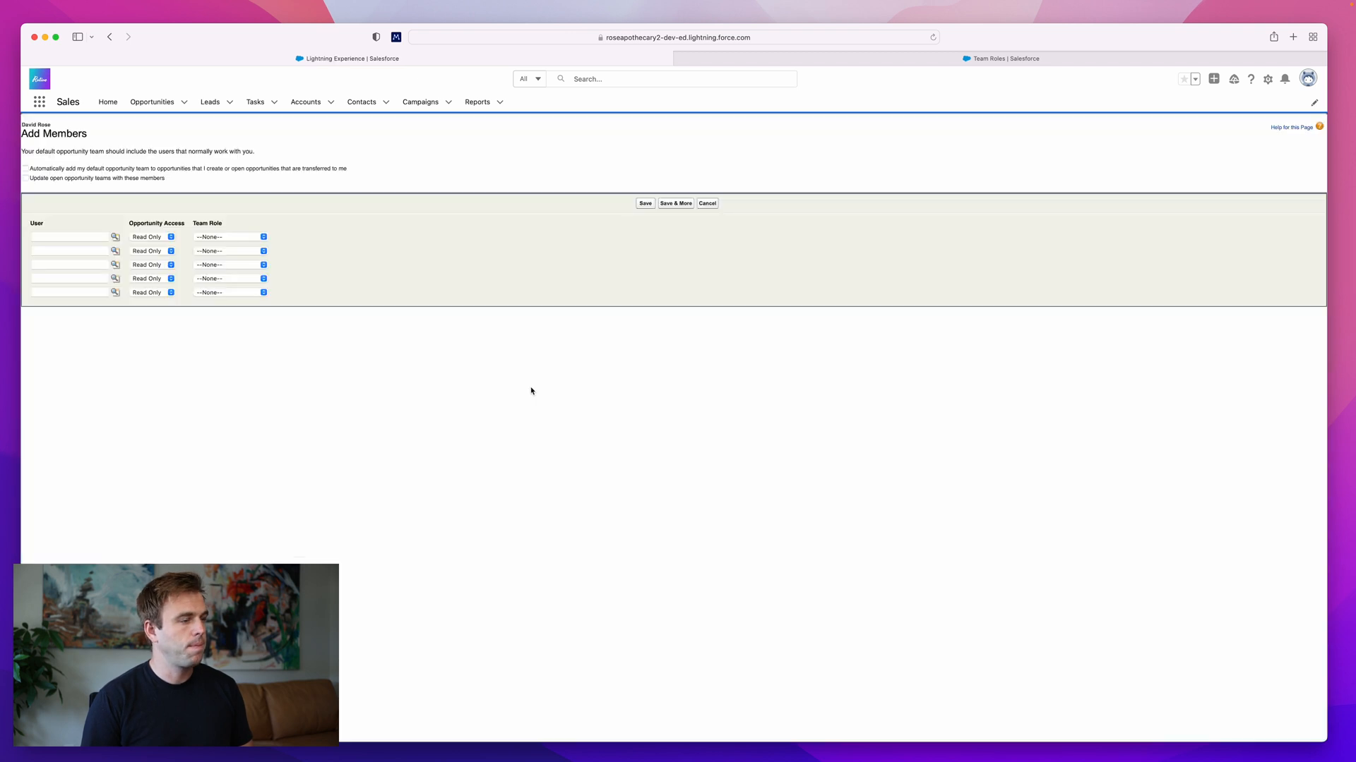
{"action": "left_click", "coordinate": [229, 236]}
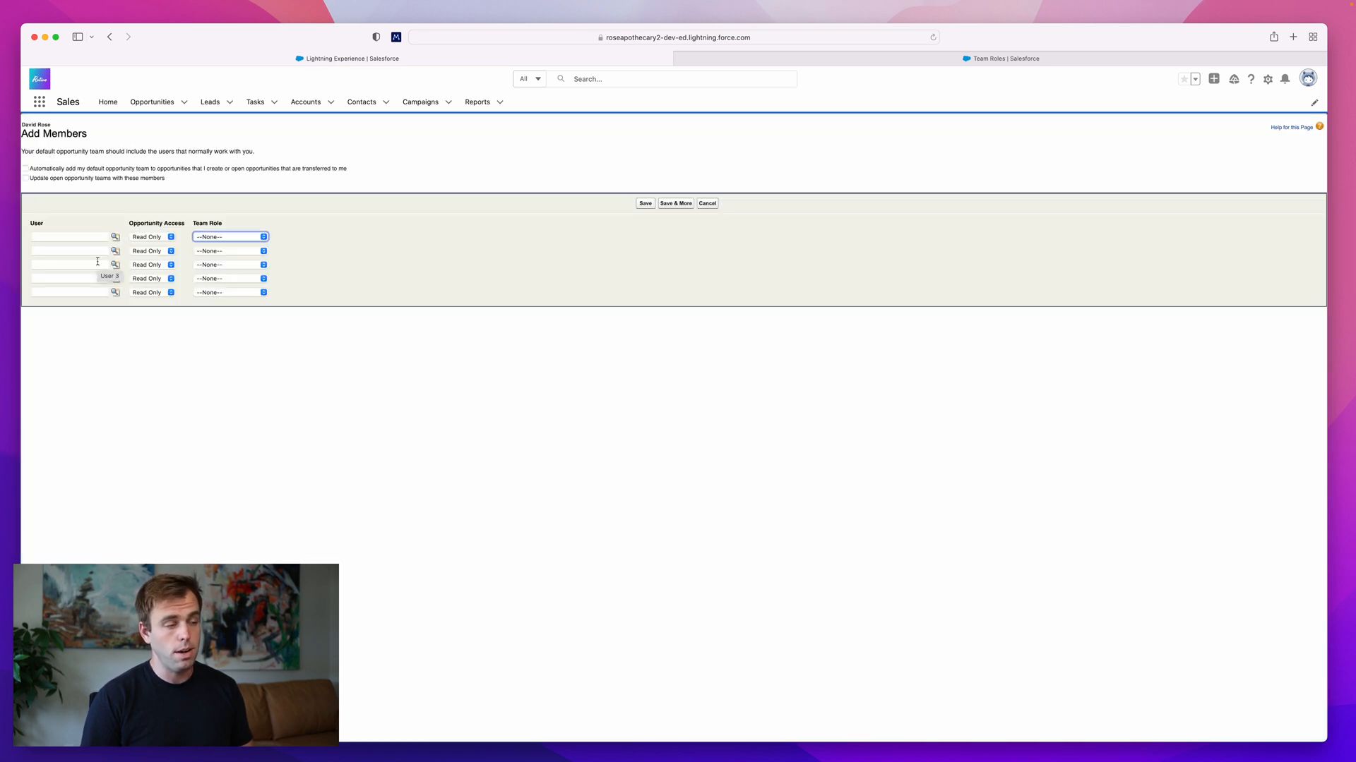
{"action": "left_click", "coordinate": [153, 238]}
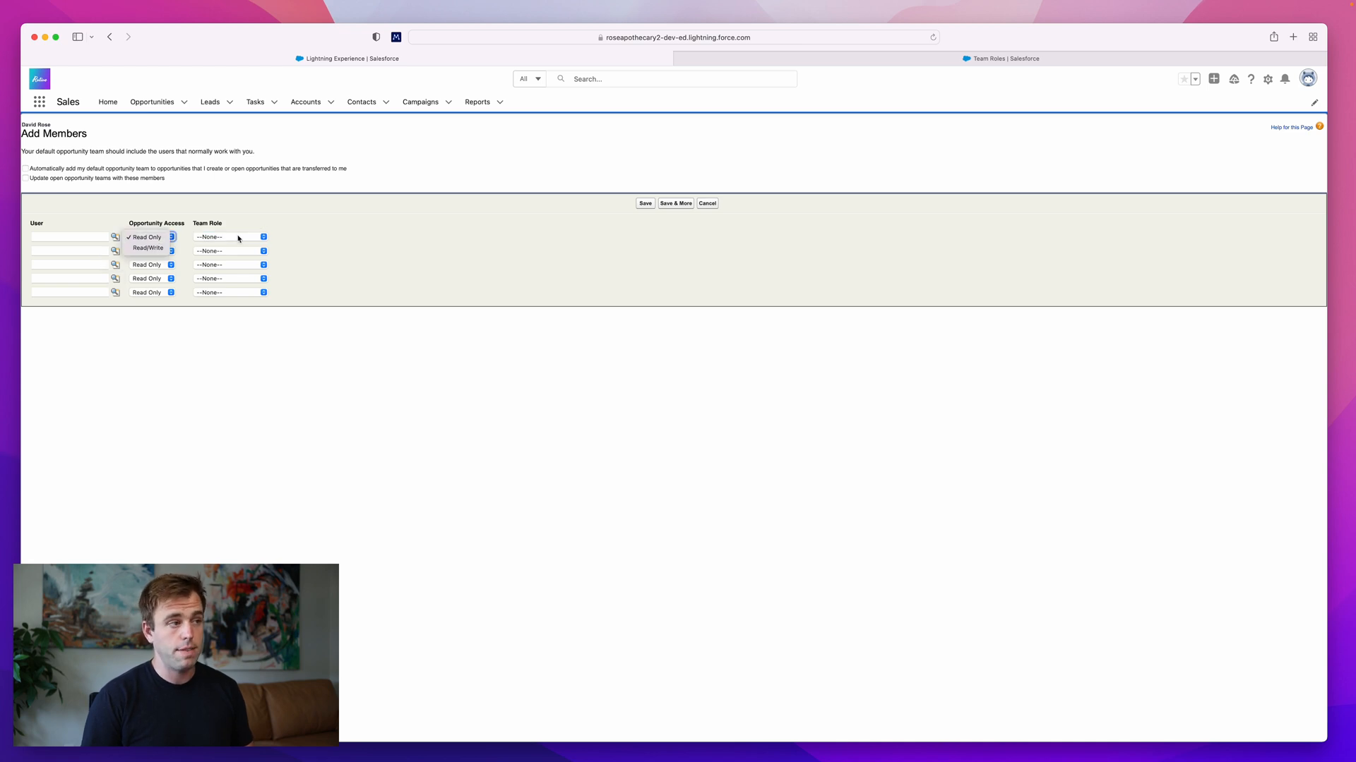
{"action": "left_click", "coordinate": [227, 237]}
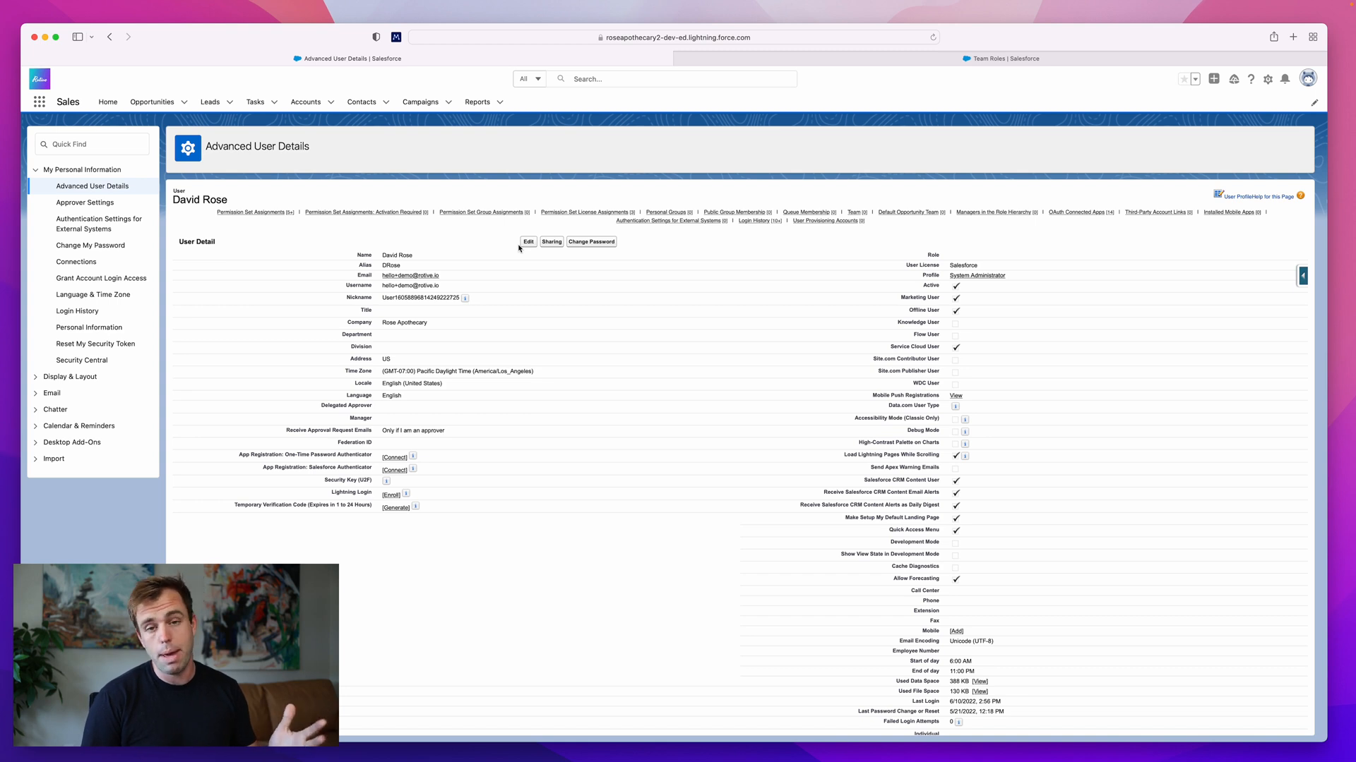
{"action": "mouse_move", "coordinate": [423, 268]}
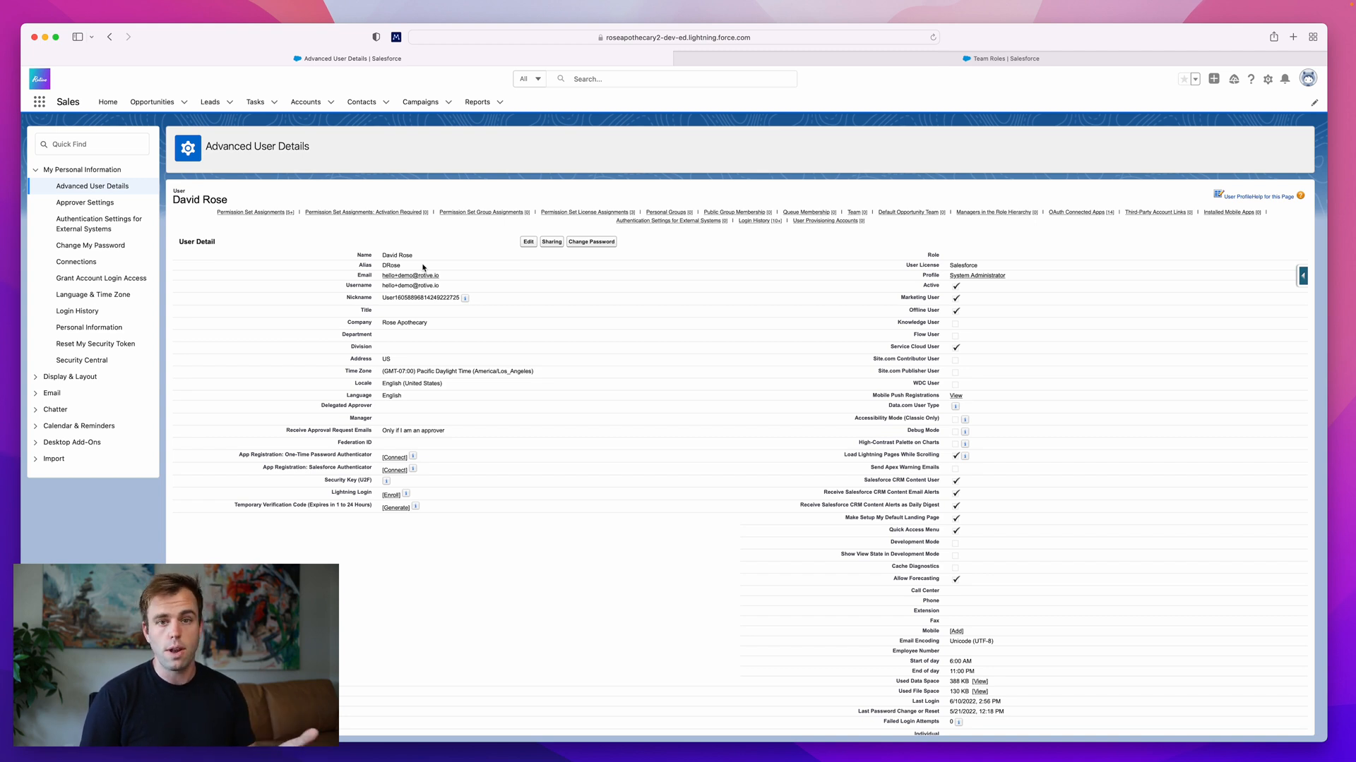
{"action": "mouse_move", "coordinate": [151, 101]}
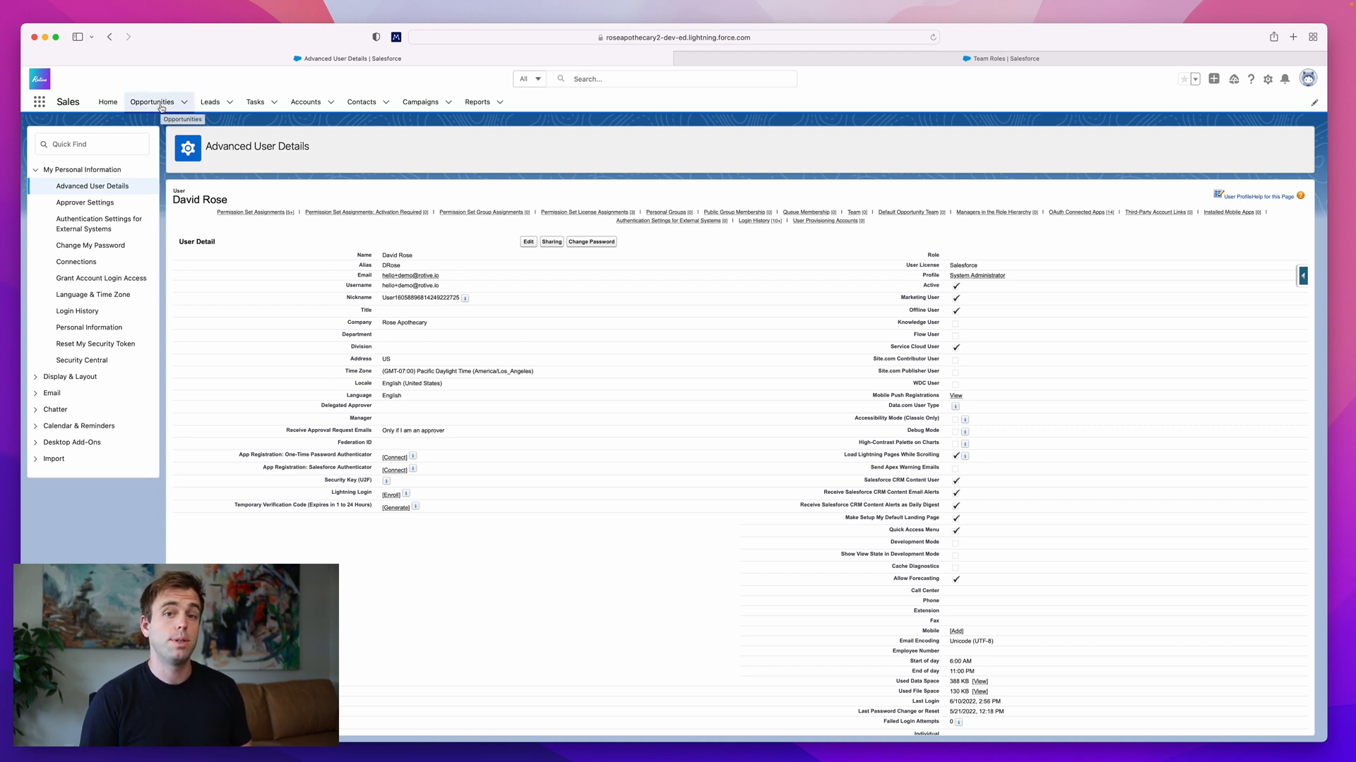
Reopen the Blouse Barn | 10 Mini Lotions opportunity and view its Opportunity Team and Splits lists
{"action": "left_click", "coordinate": [152, 101]}
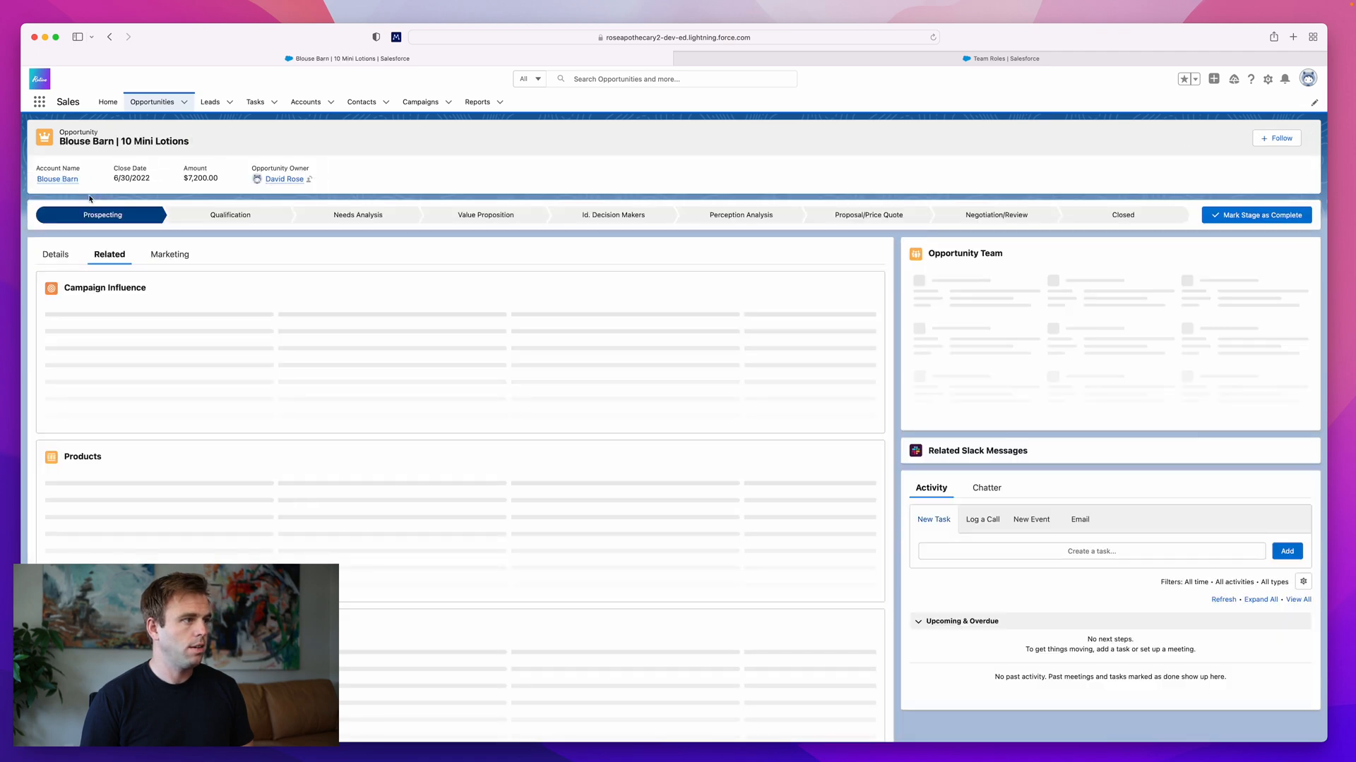
{"action": "scroll", "scroll_direction": "down", "scroll_amount": 3}
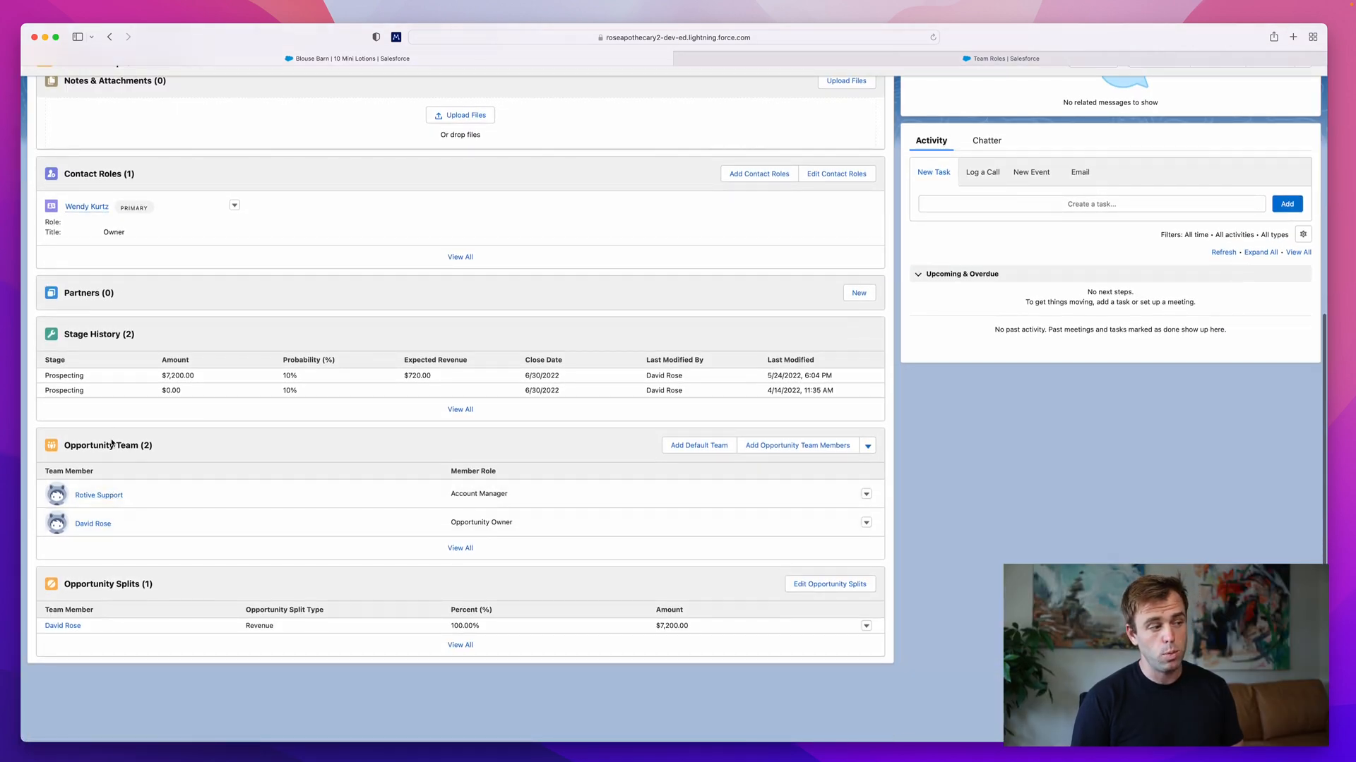
{"action": "mouse_move", "coordinate": [126, 524]}
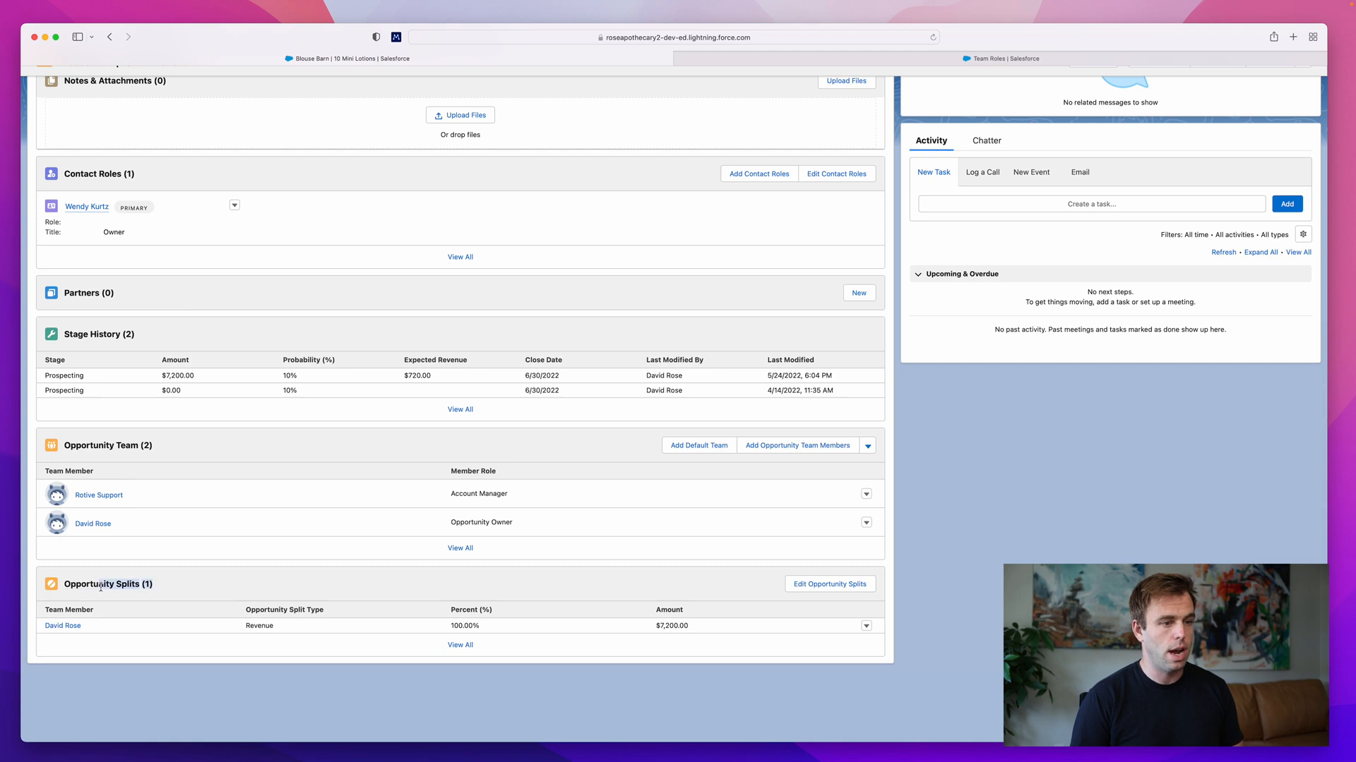
{"action": "left_click", "coordinate": [829, 584]}
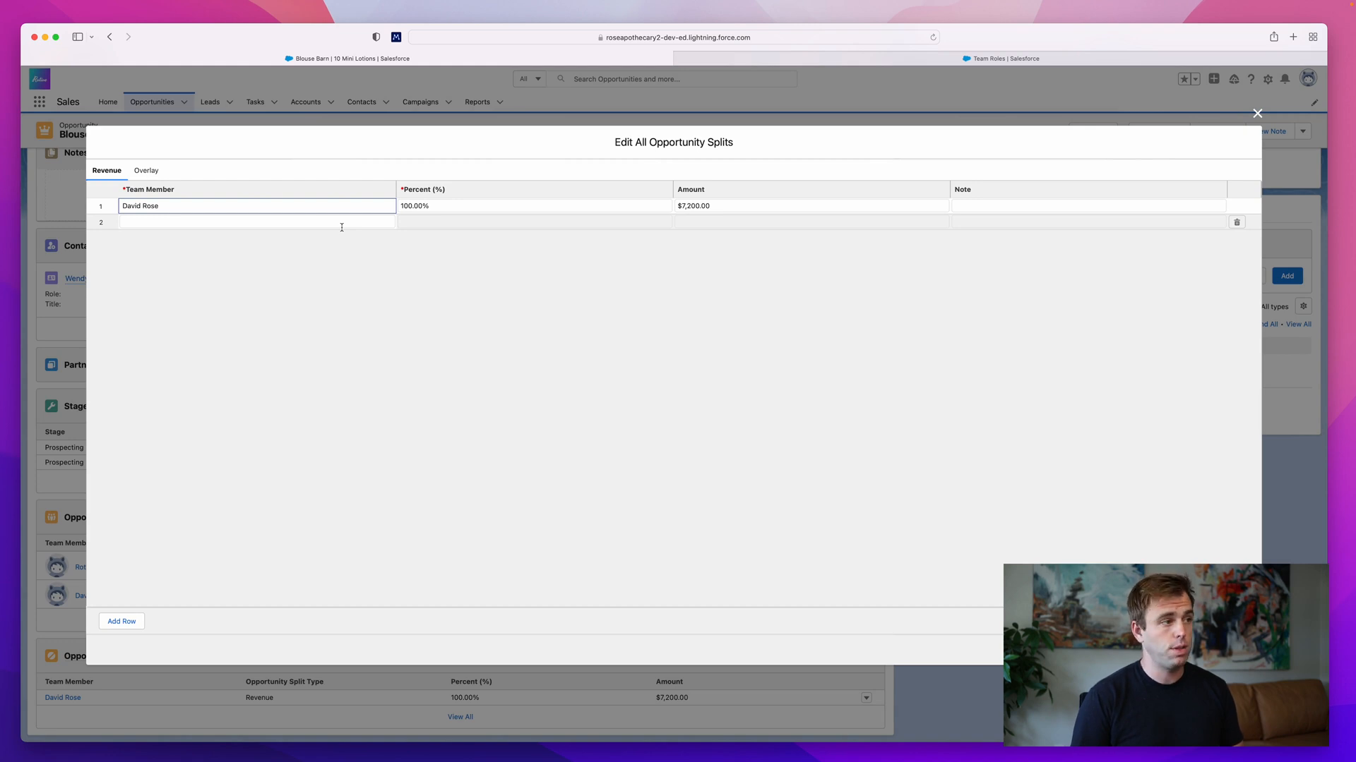
{"action": "type", "text": "Rotive Support"}
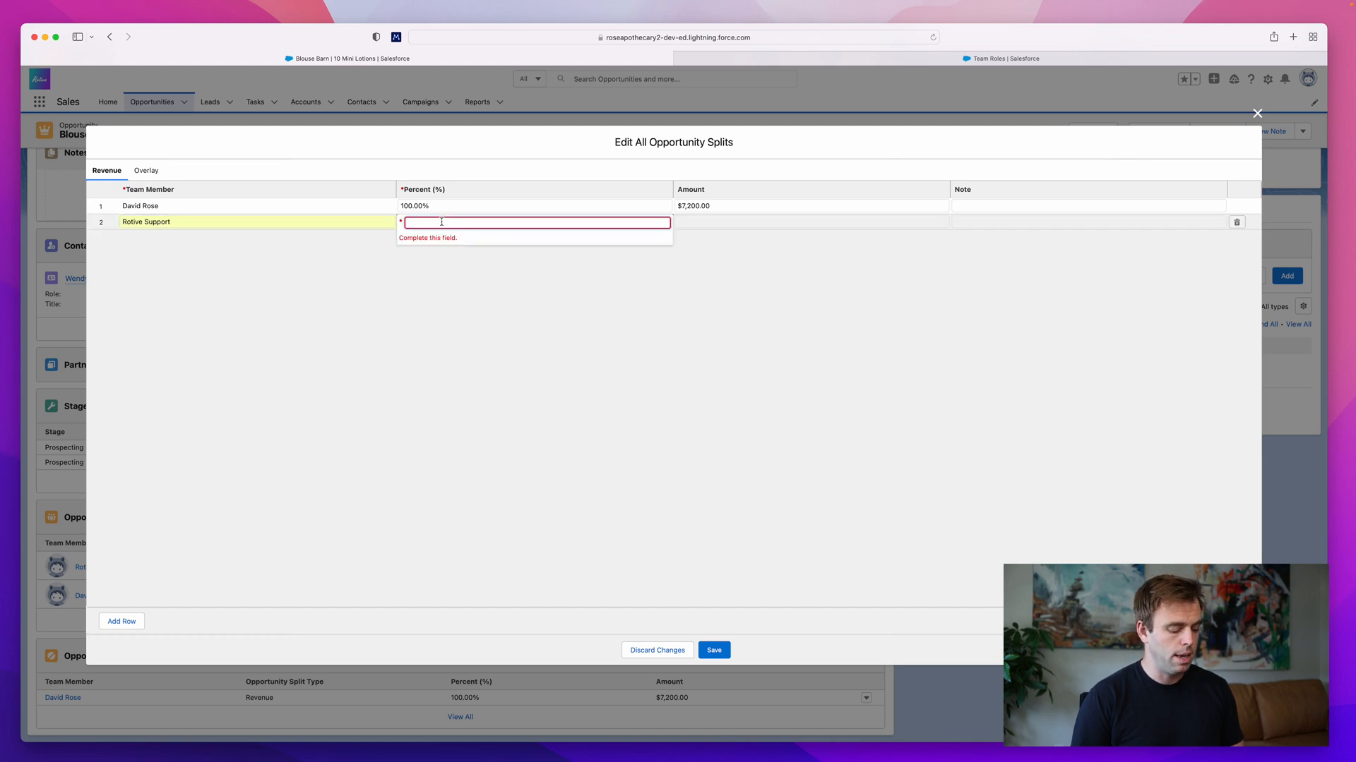
{"action": "type", "text": "25.00%"}
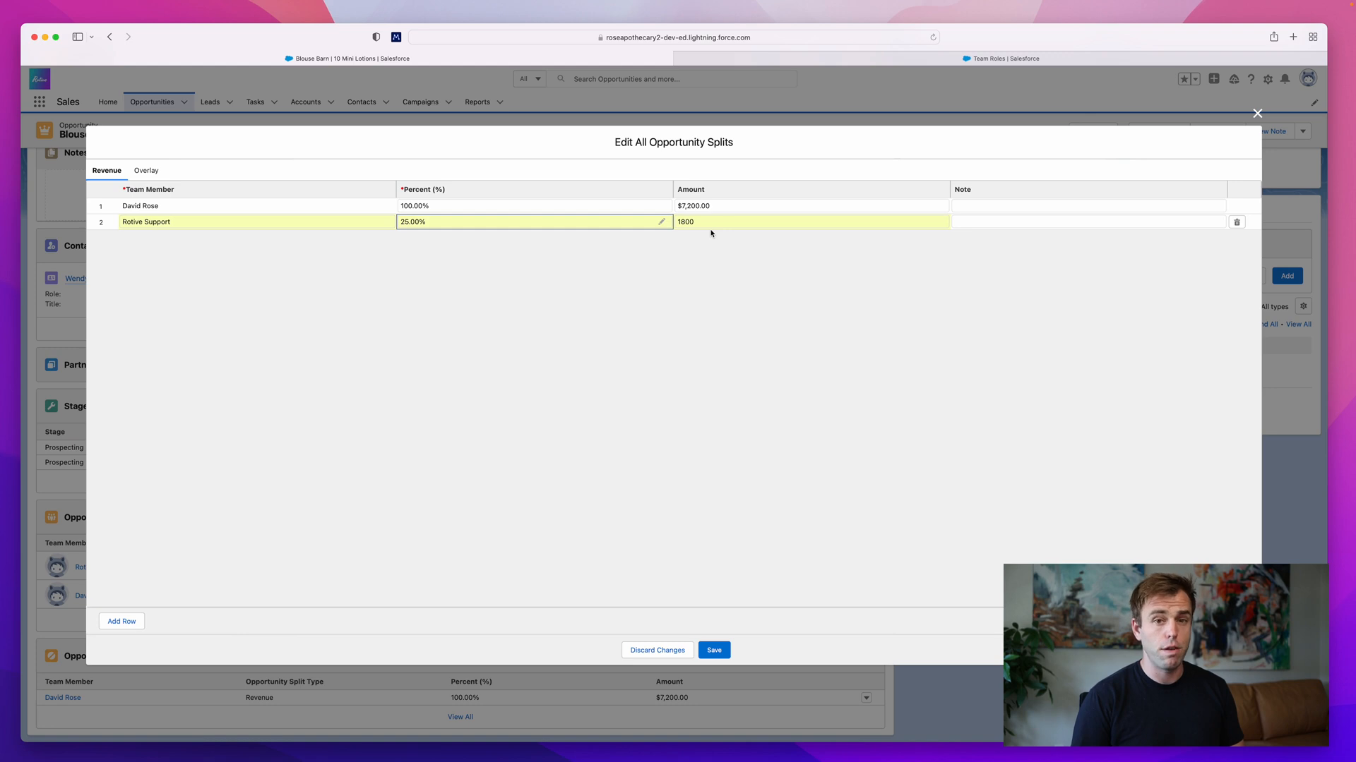
{"action": "mouse_move", "coordinate": [466, 208]}
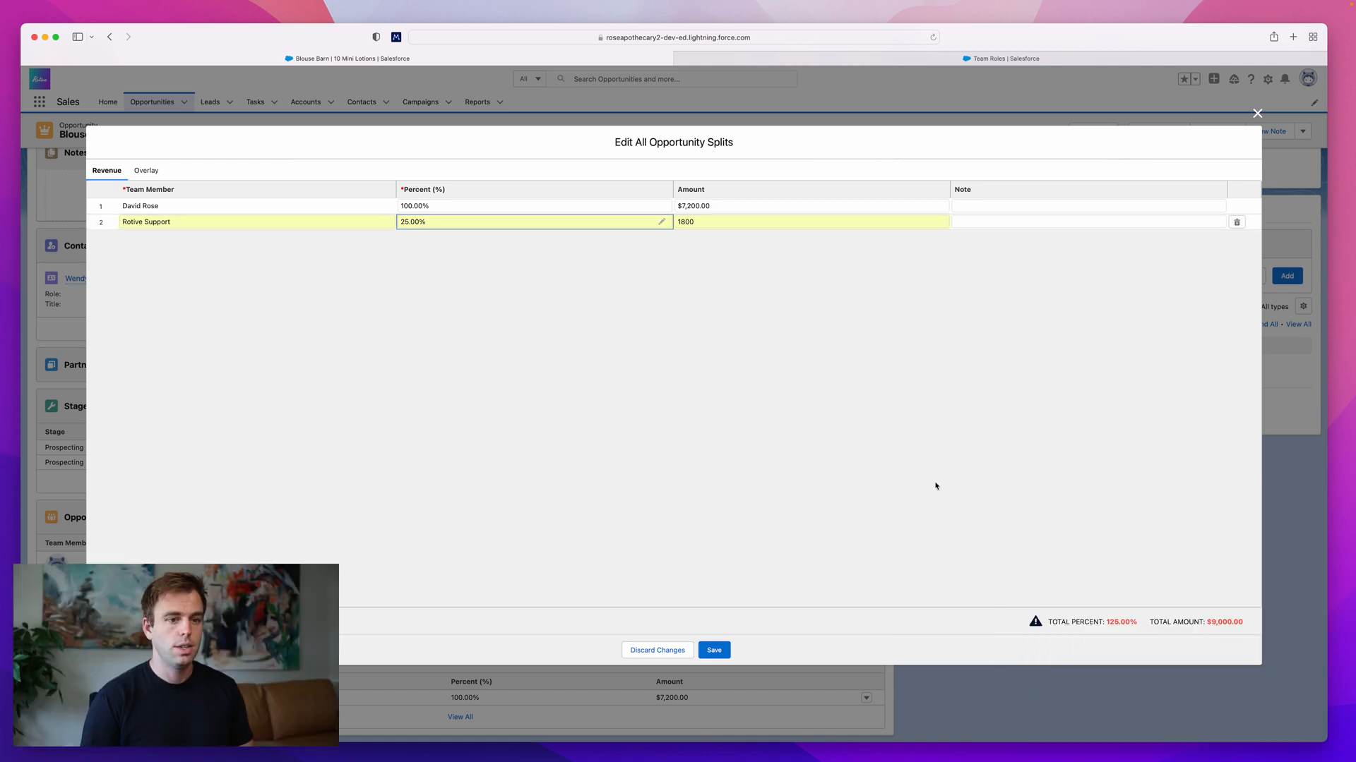
{"action": "mouse_move", "coordinate": [978, 672]}
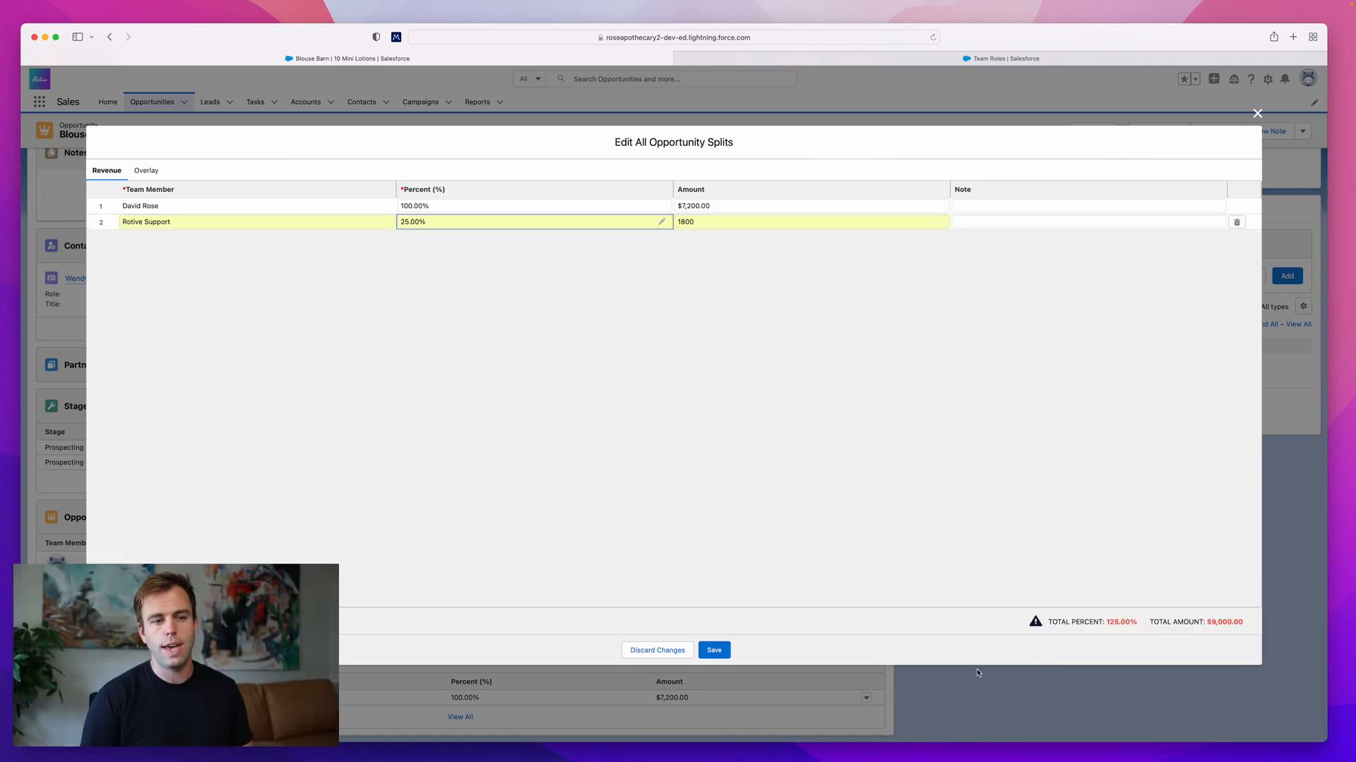
{"action": "mouse_move", "coordinate": [1041, 628]}
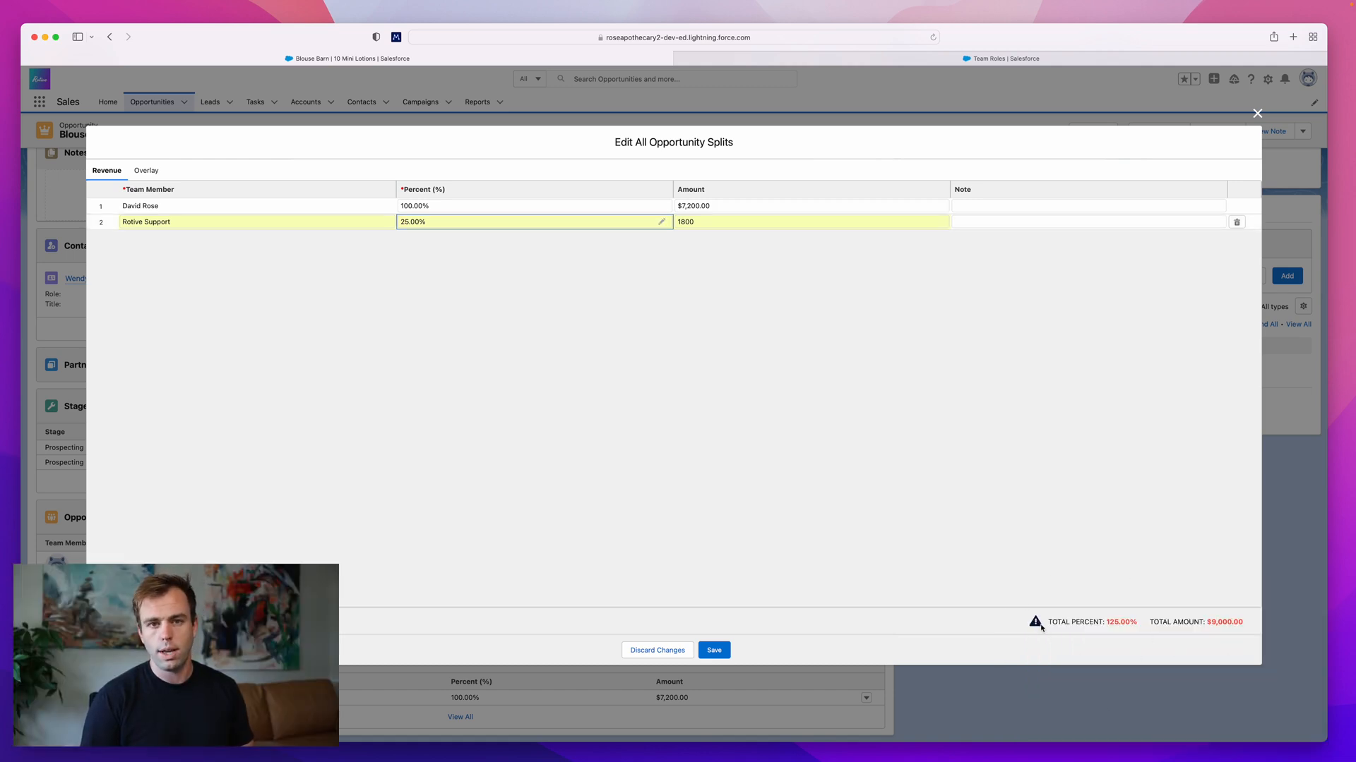
{"action": "mouse_move", "coordinate": [378, 348]}
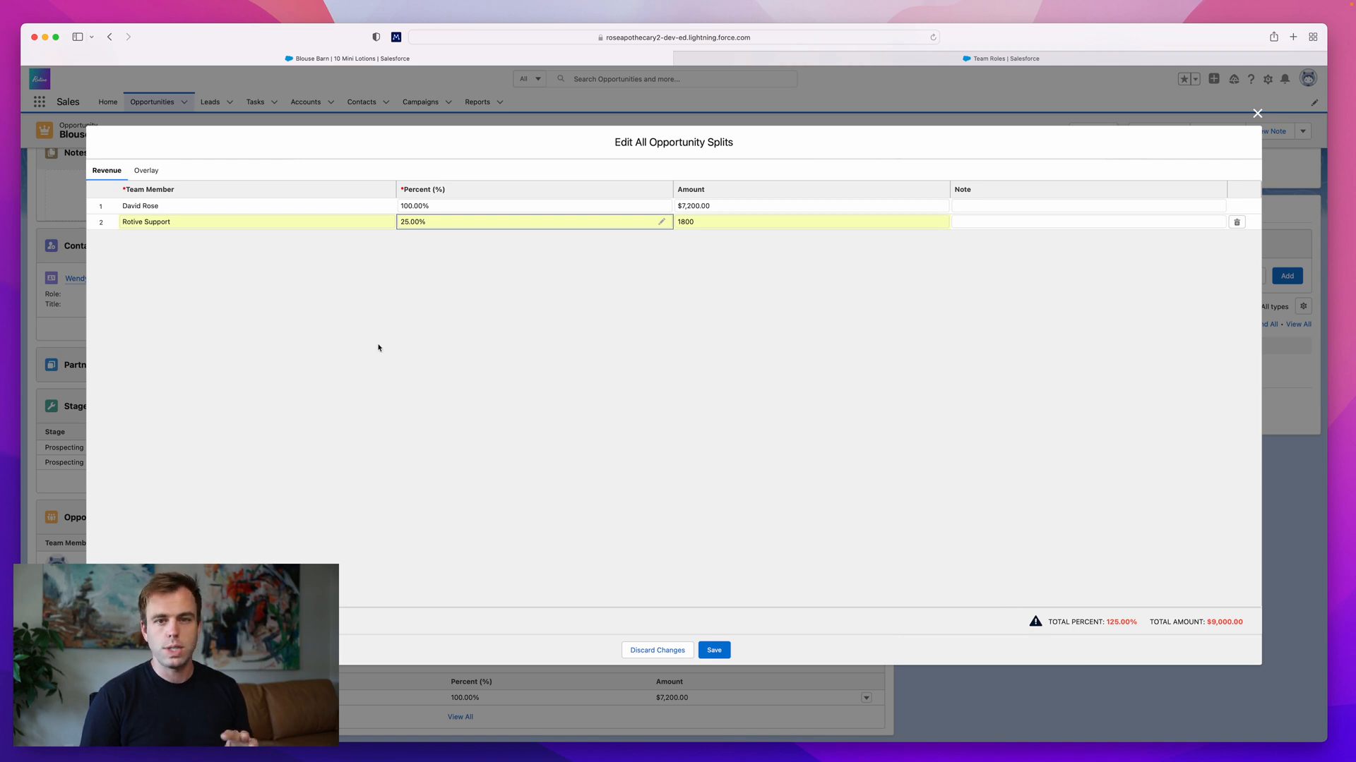
{"action": "mouse_move", "coordinate": [248, 258]}
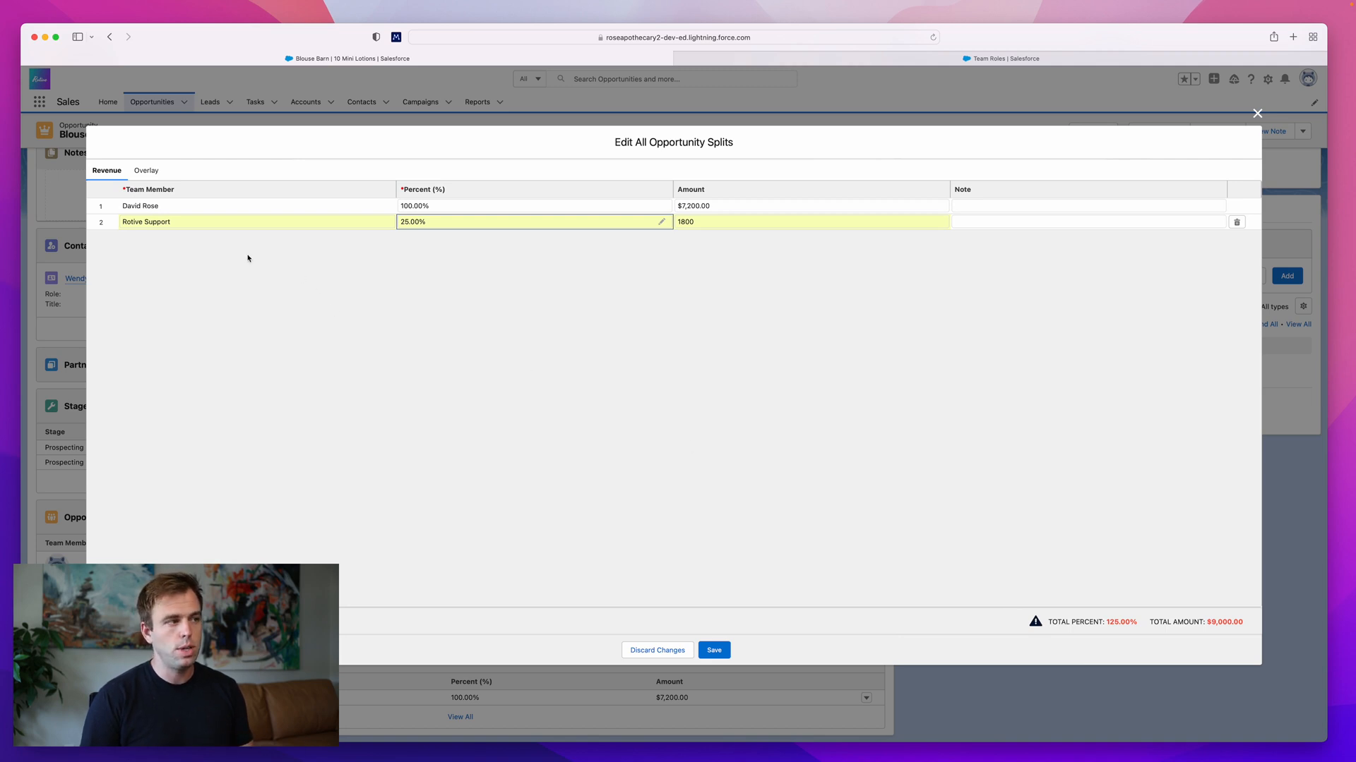
{"action": "mouse_move", "coordinate": [247, 286]}
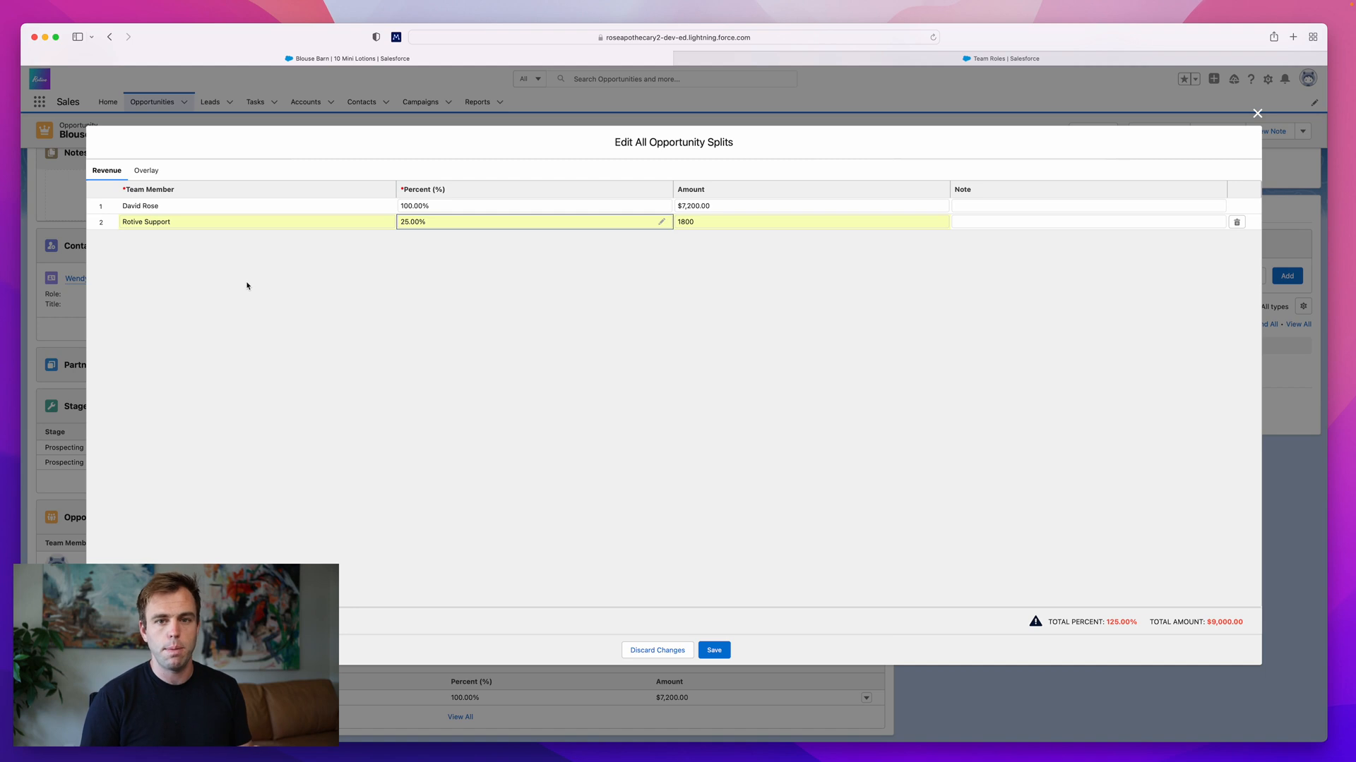
{"action": "mouse_move", "coordinate": [246, 245]}
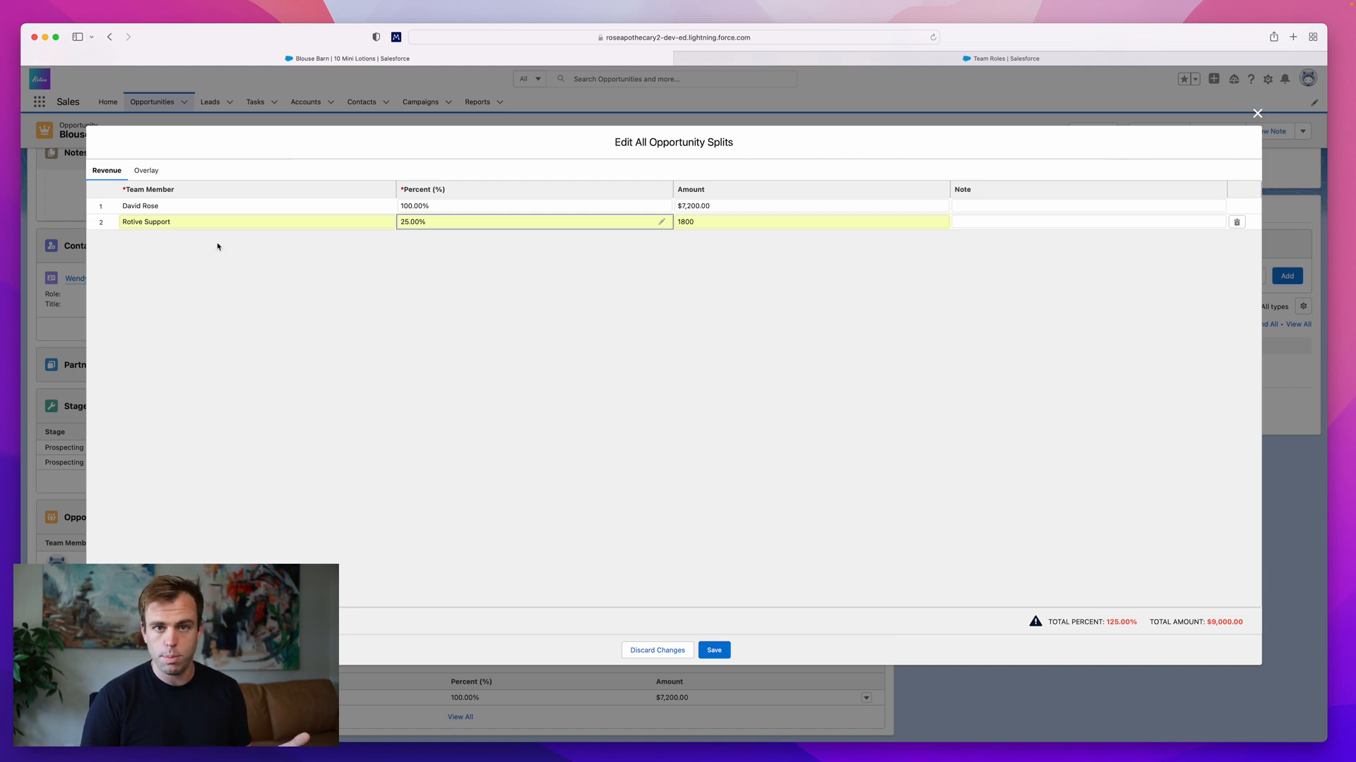
{"action": "mouse_move", "coordinate": [136, 173]}
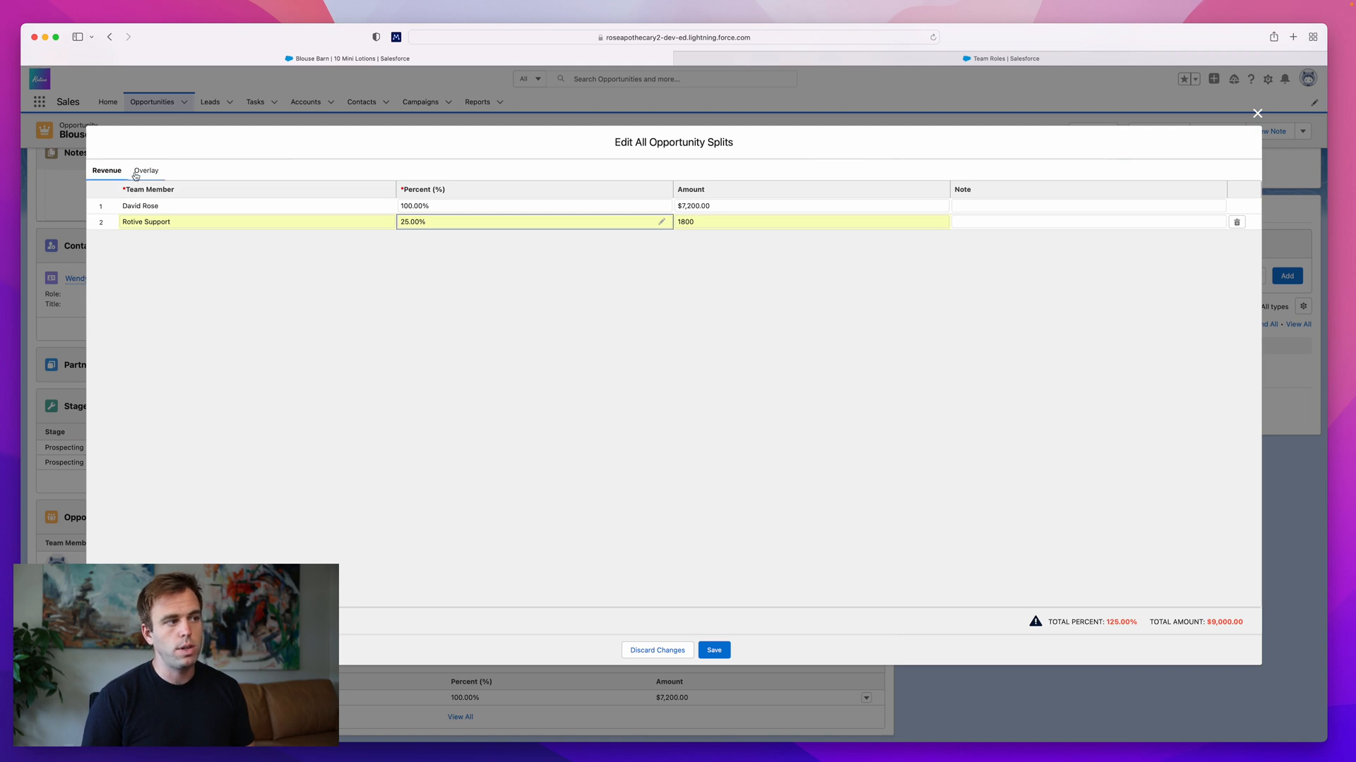
{"action": "mouse_move", "coordinate": [147, 170]}
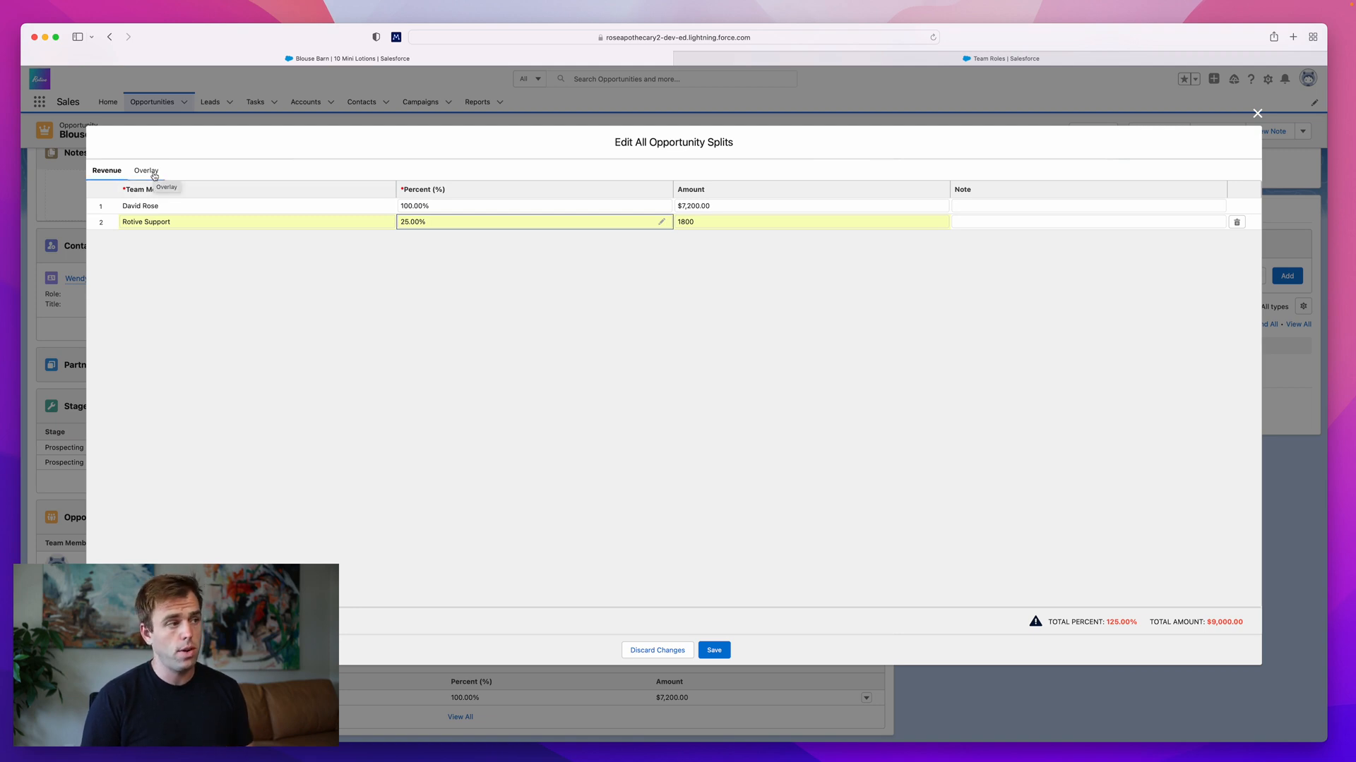
{"action": "mouse_move", "coordinate": [440, 254]}
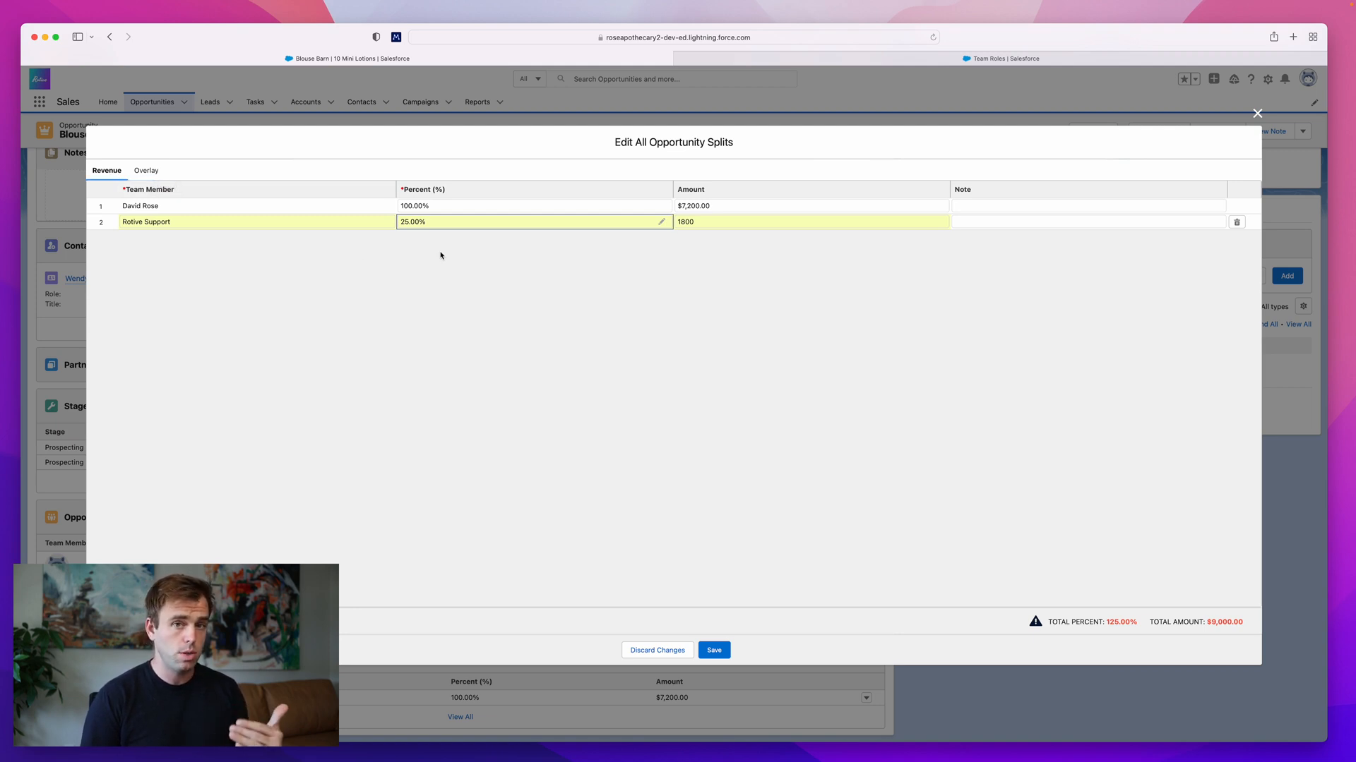
Move to the Overlay splits, discarding the unsaved Revenue change
{"action": "left_click", "coordinate": [145, 170]}
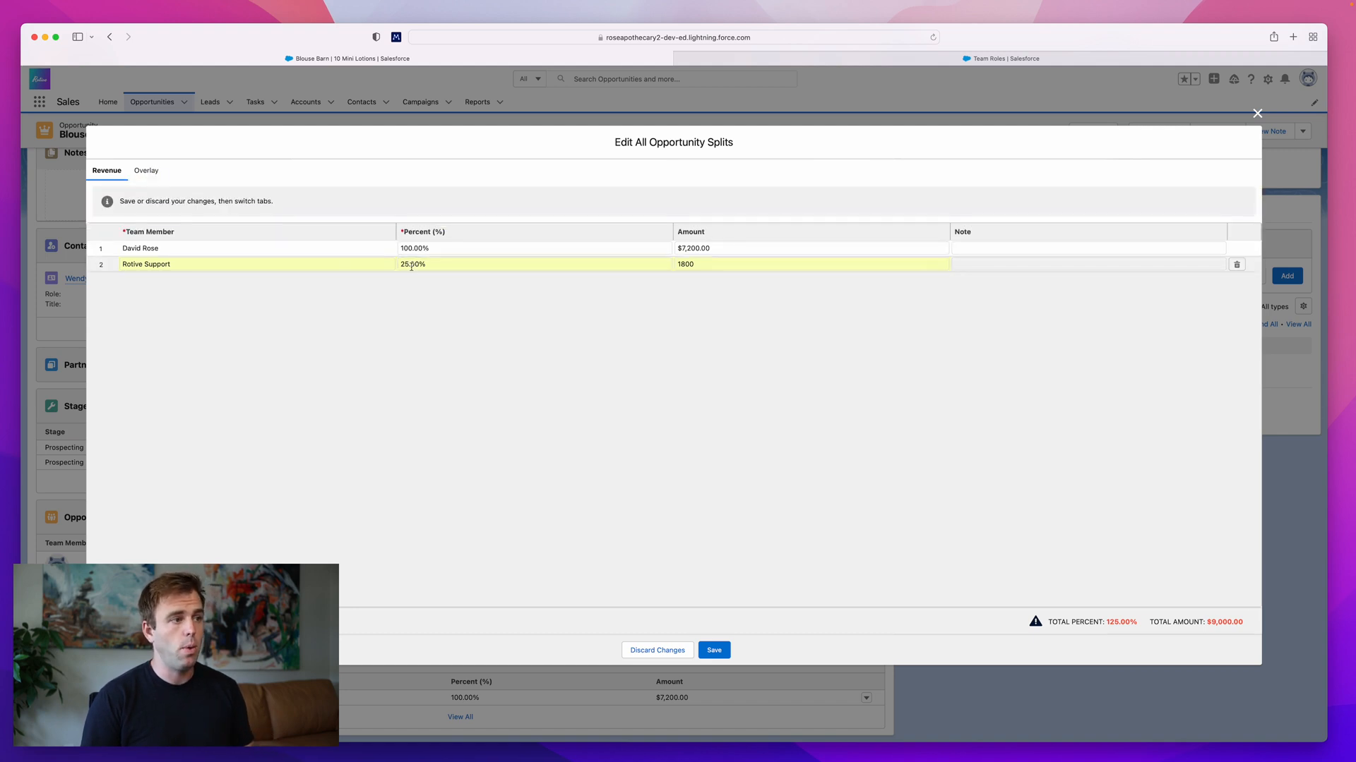
{"action": "left_click", "coordinate": [145, 170]}
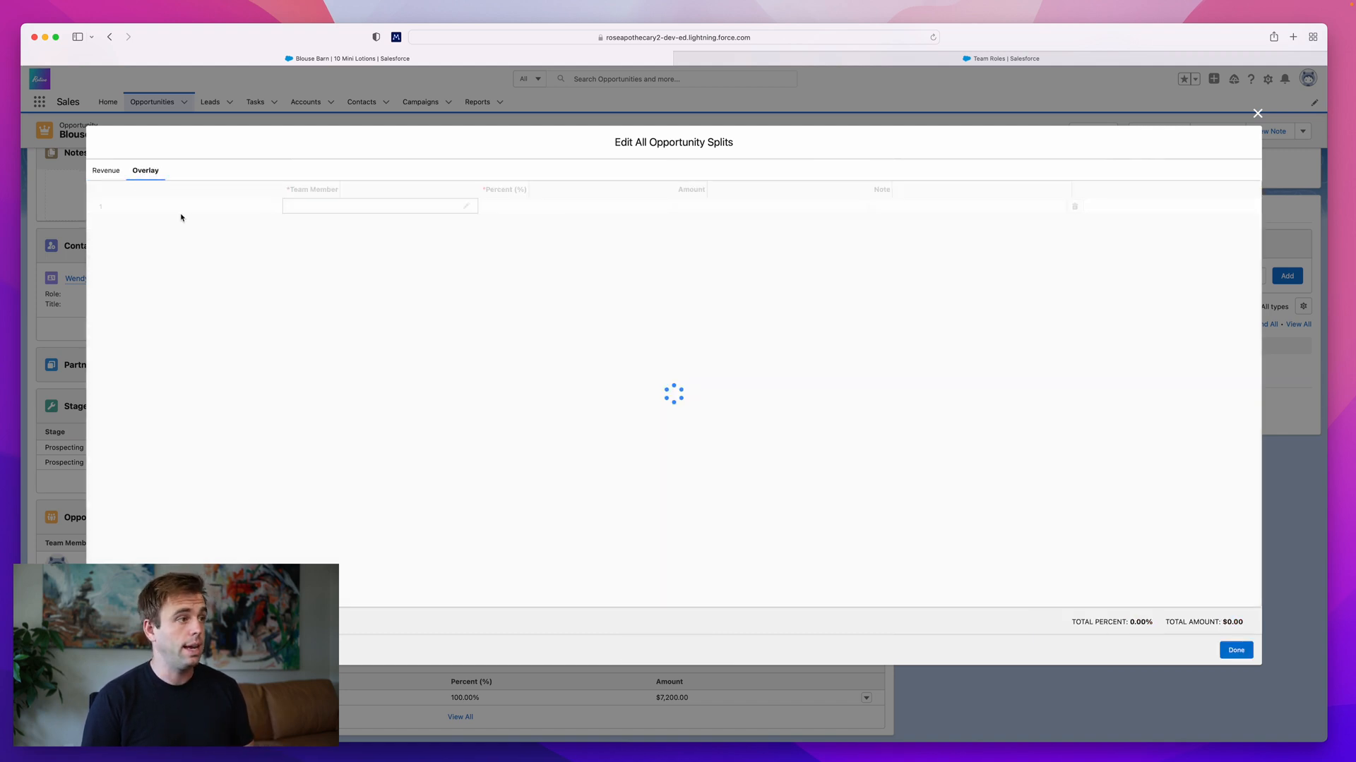
{"action": "left_click", "coordinate": [381, 205]}
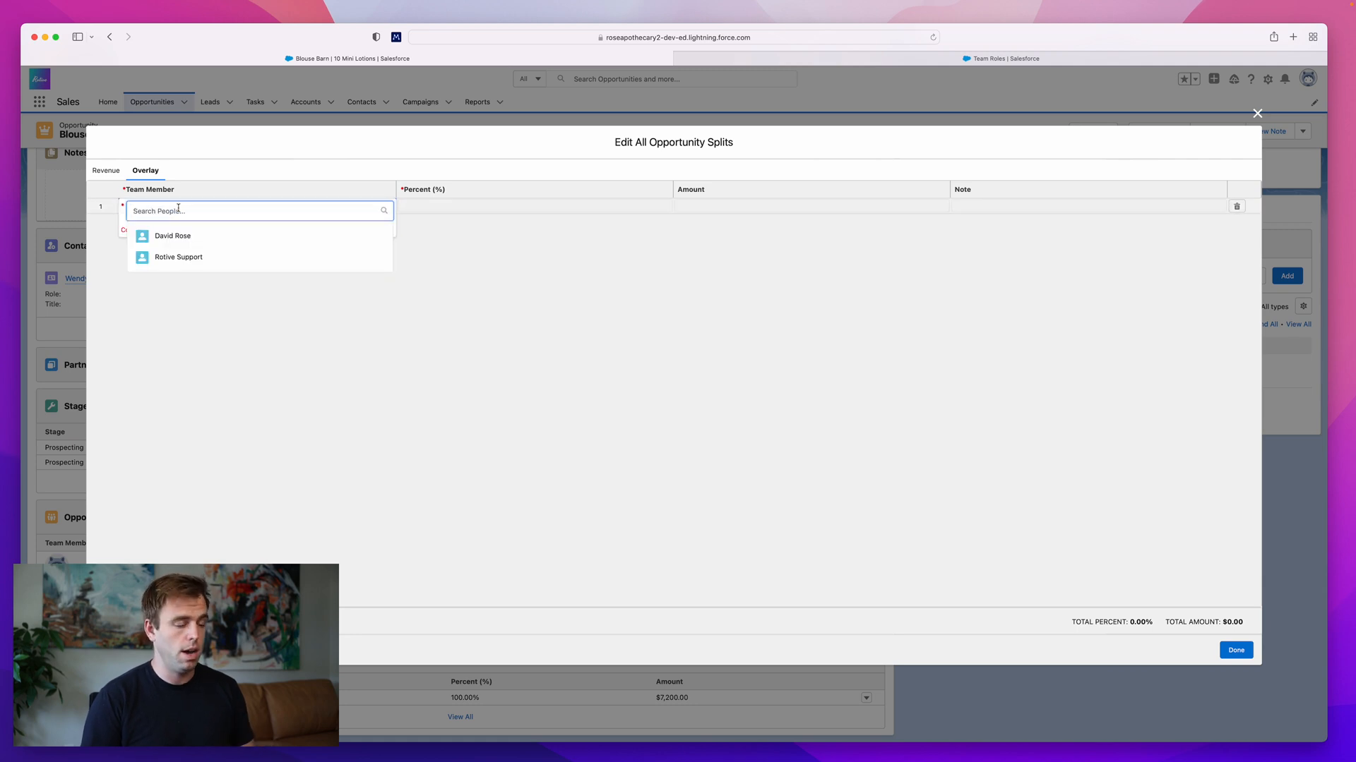
{"action": "type", "text": "dav"}
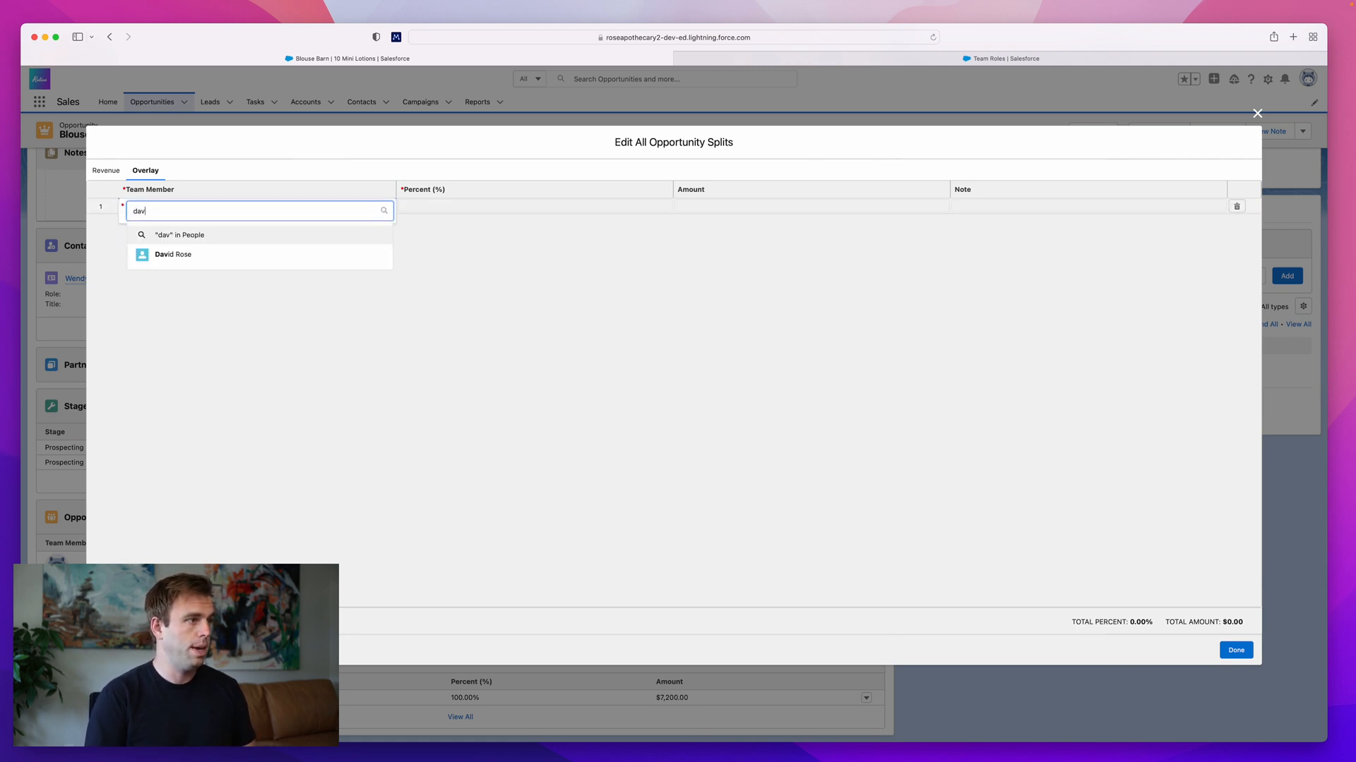
{"action": "left_click", "coordinate": [173, 254]}
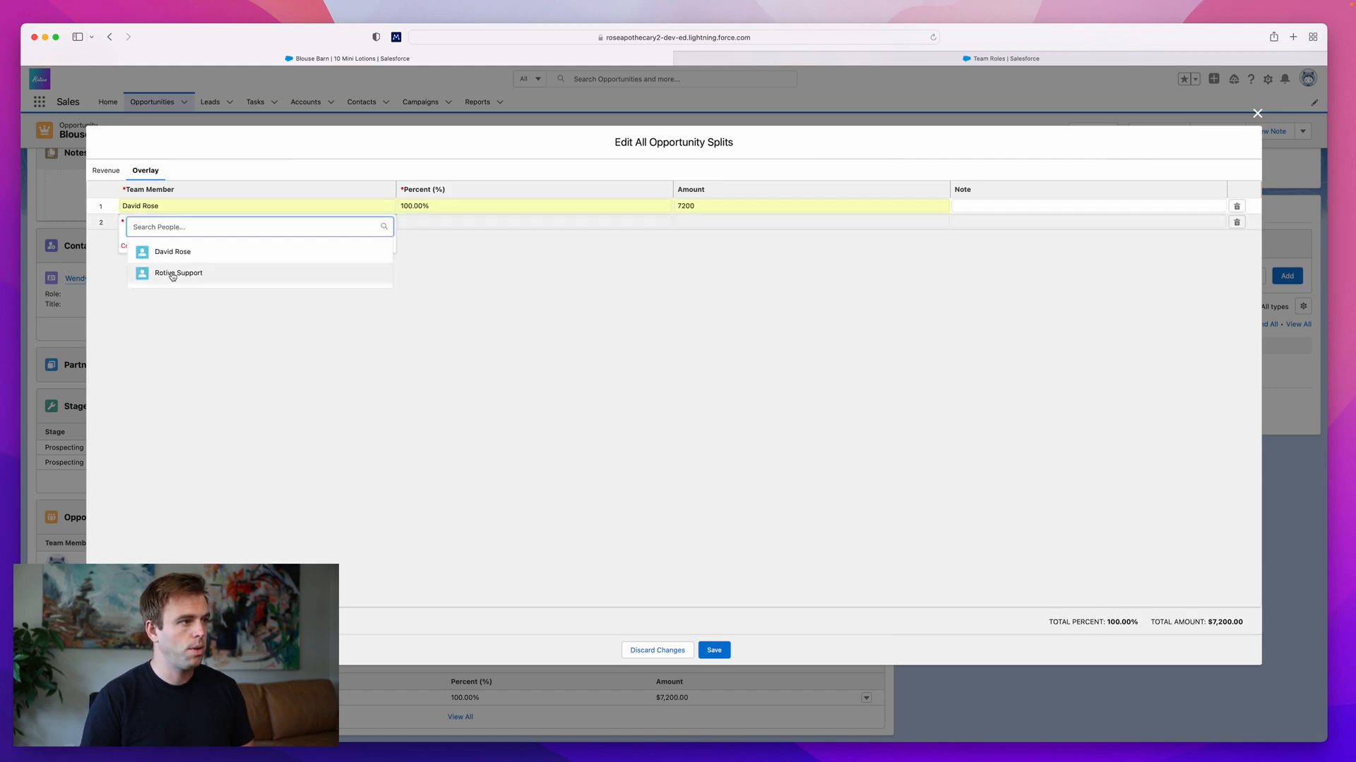
{"action": "left_click", "coordinate": [178, 273]}
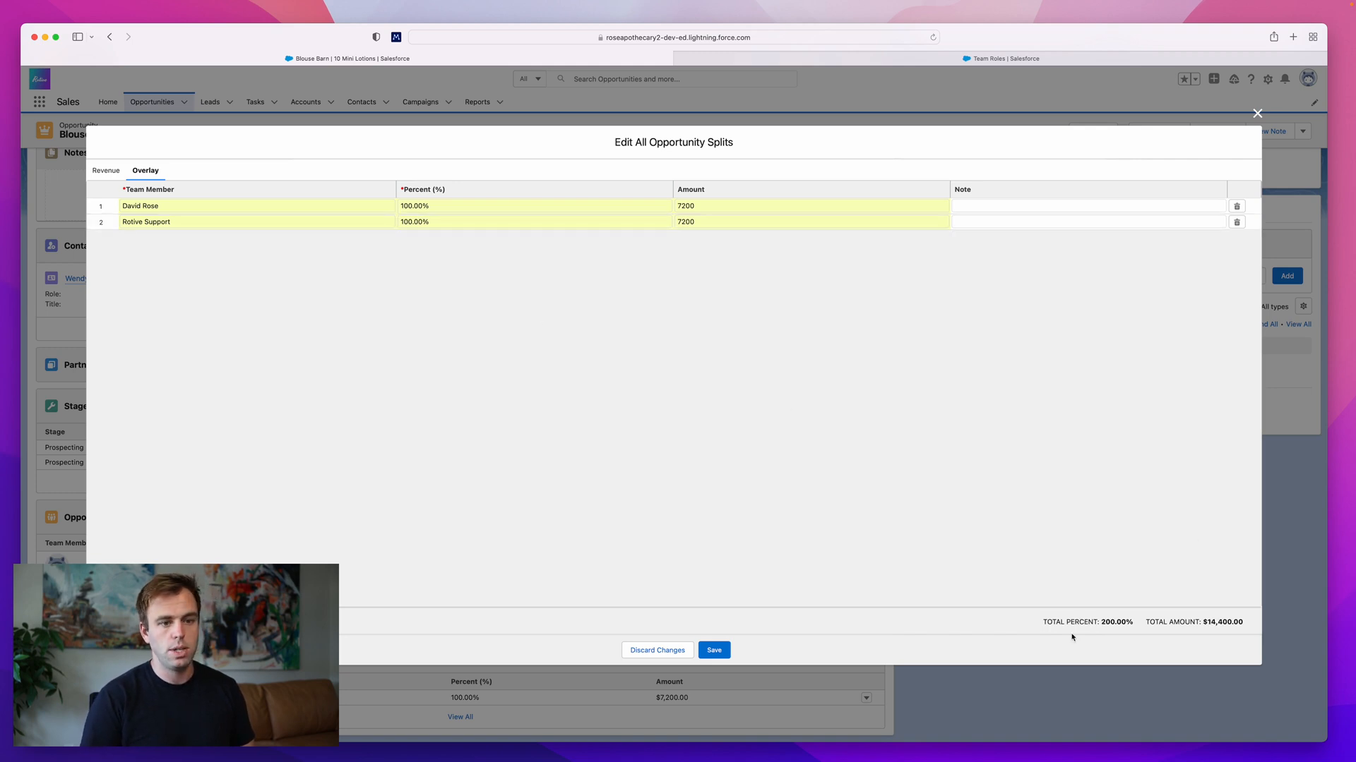
{"action": "mouse_move", "coordinate": [1073, 536]}
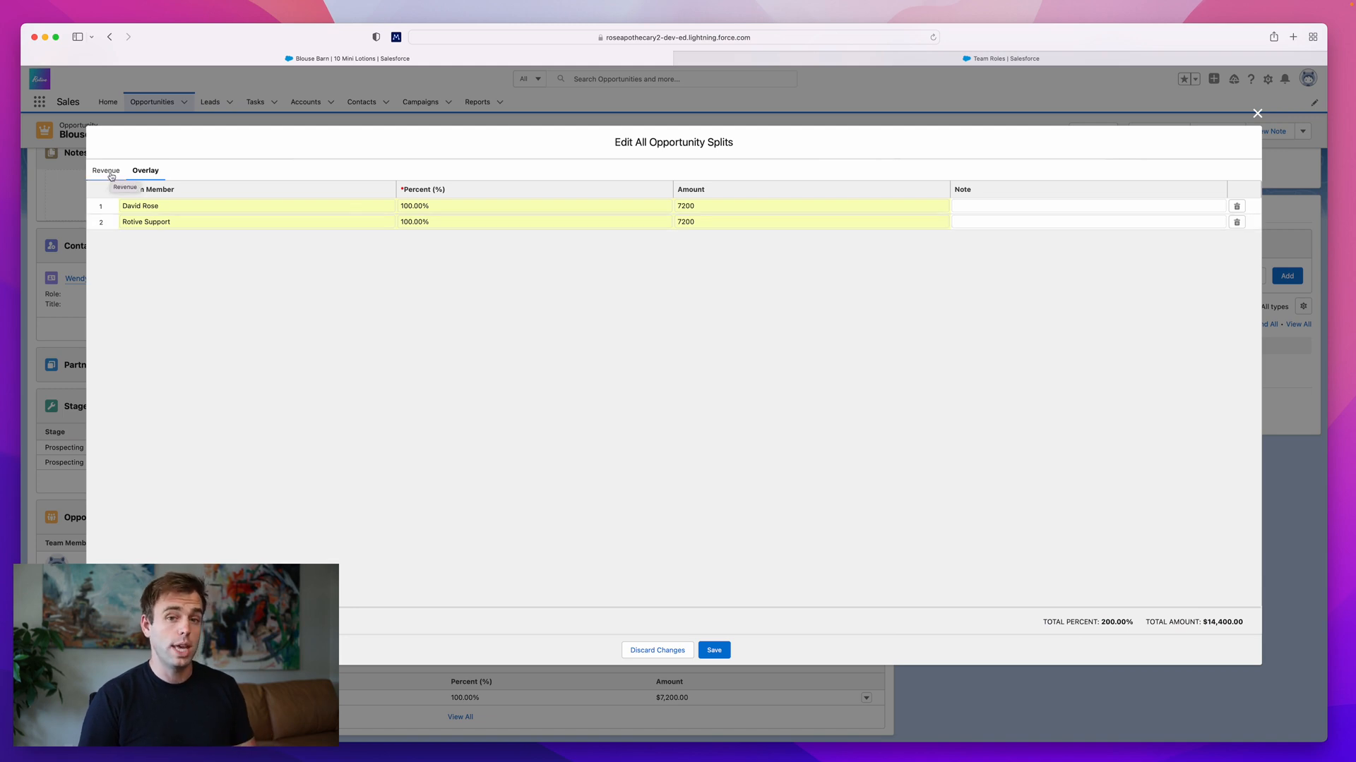
{"action": "mouse_move", "coordinate": [139, 298]}
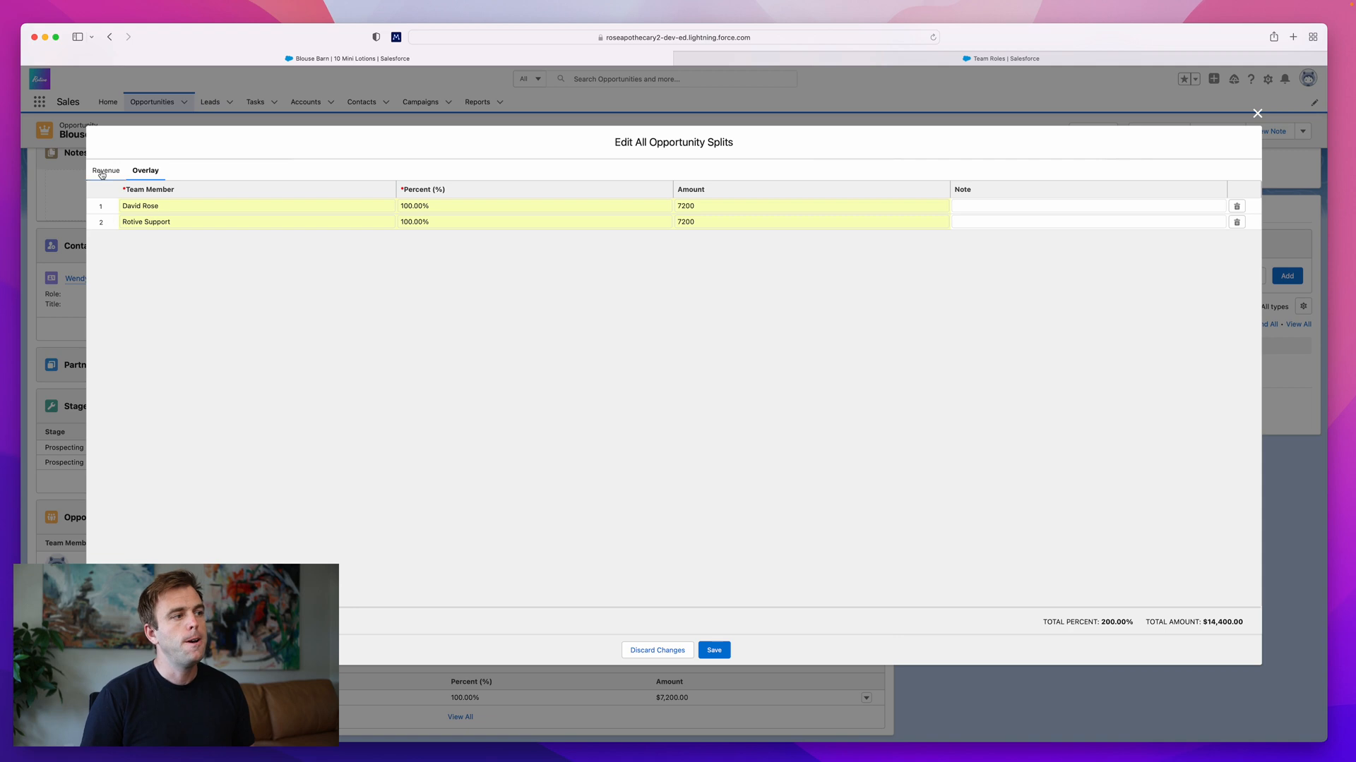
{"action": "left_click", "coordinate": [104, 170]}
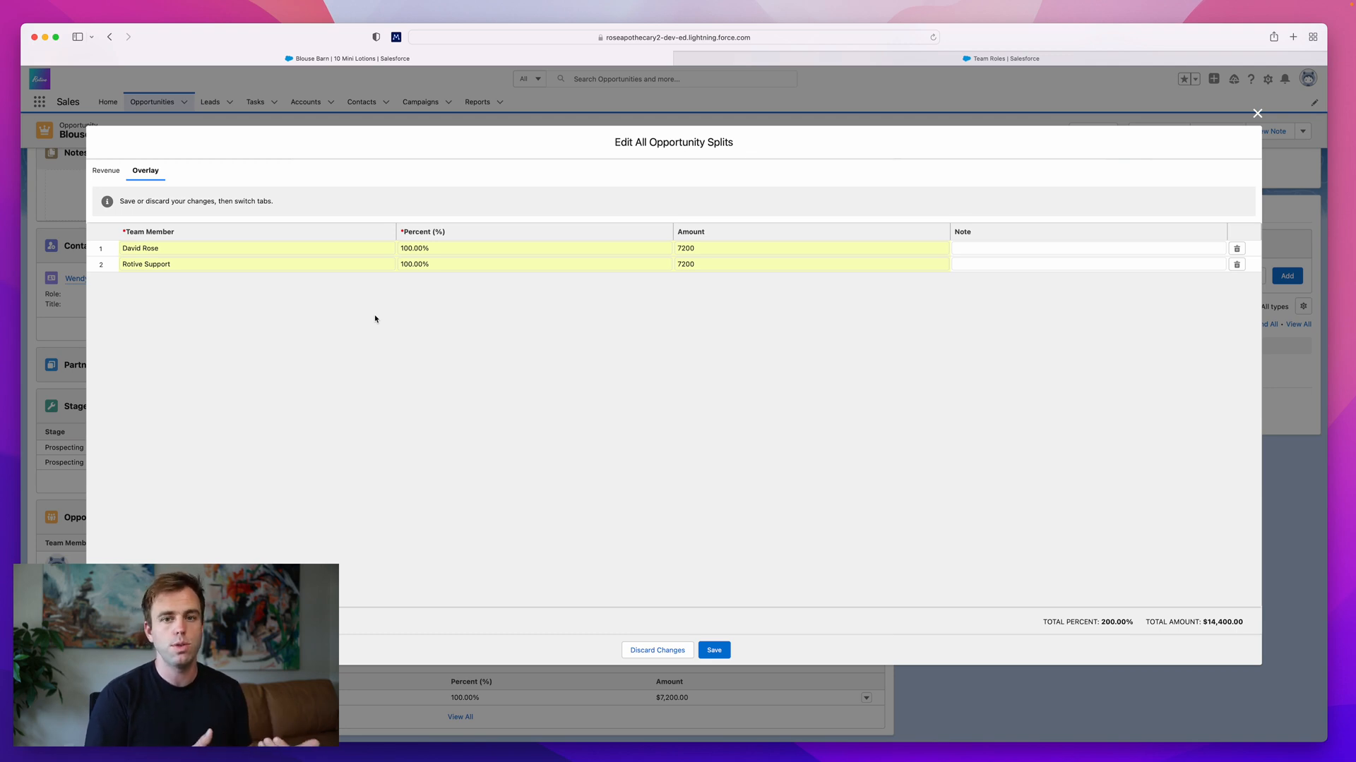
{"action": "mouse_move", "coordinate": [191, 319]}
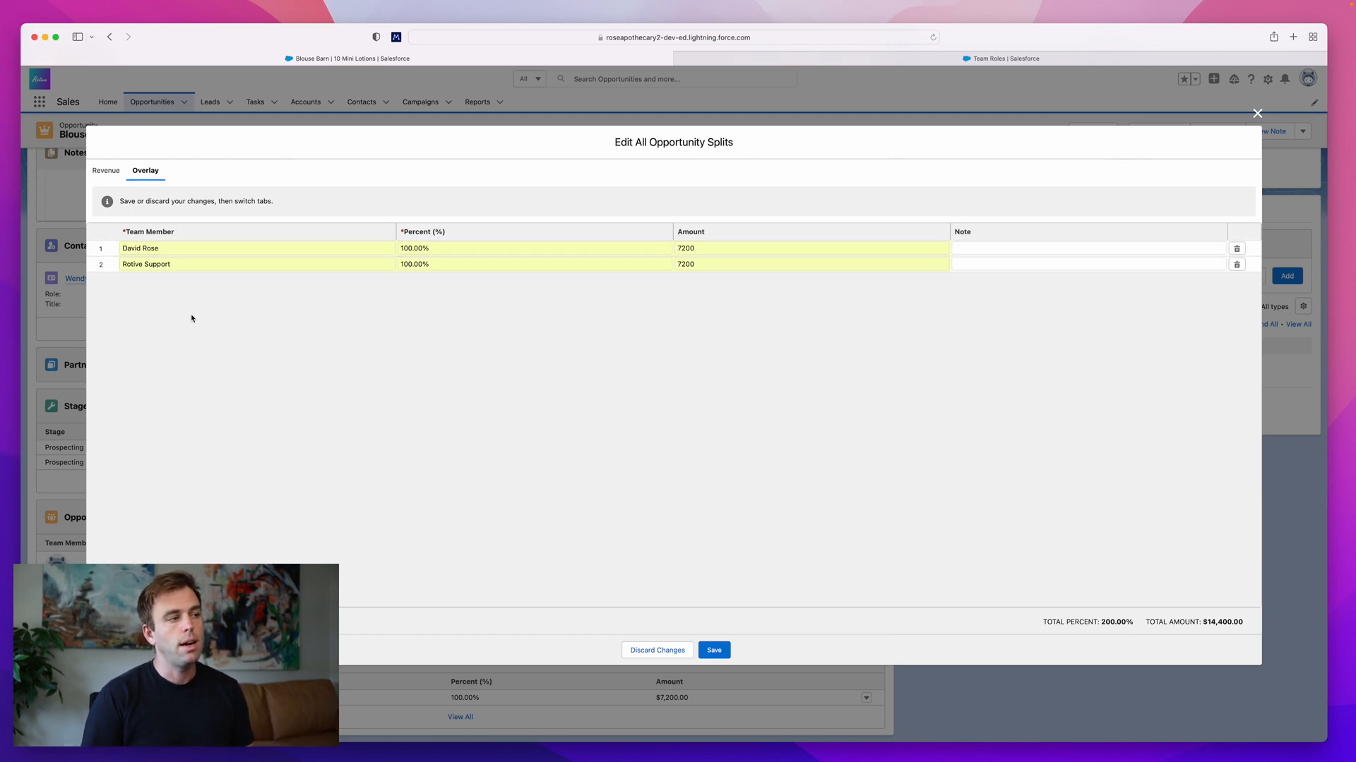
{"action": "mouse_move", "coordinate": [197, 343]}
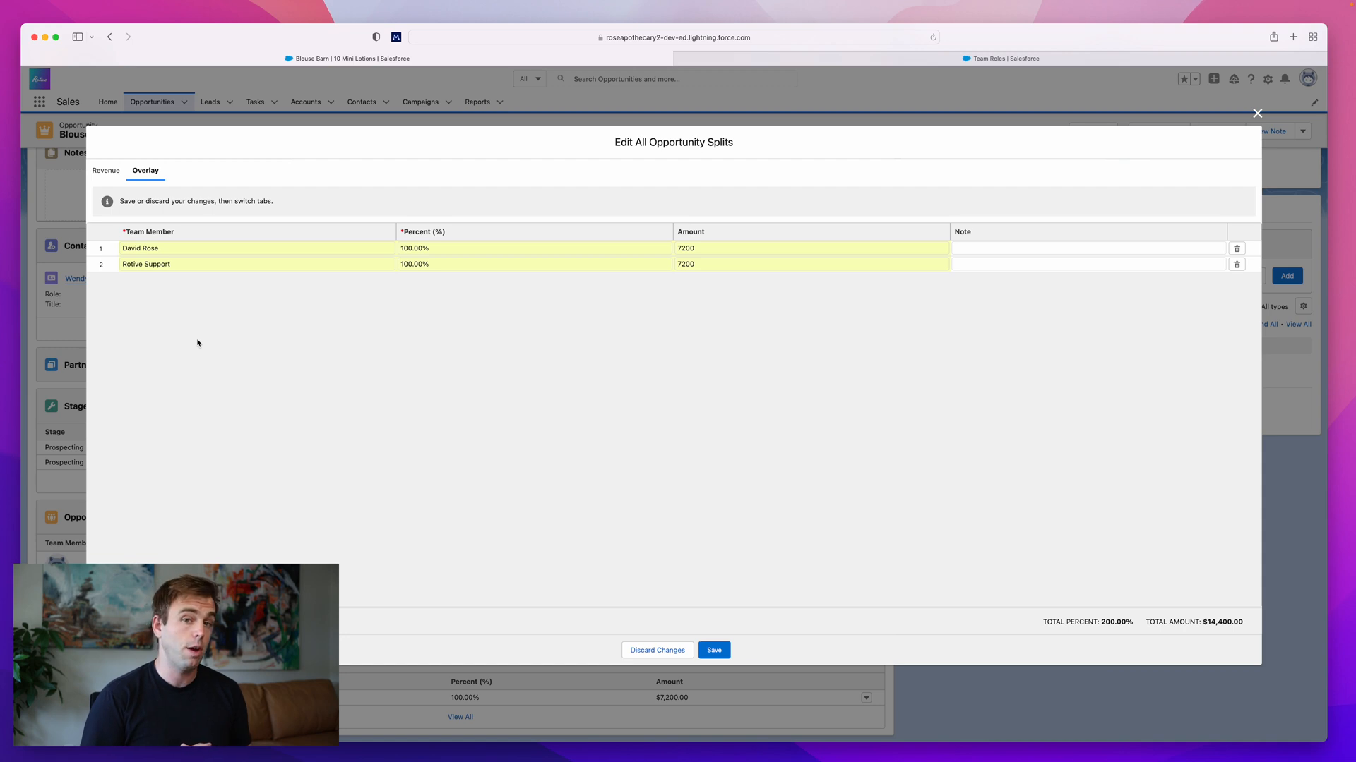
{"action": "mouse_move", "coordinate": [735, 596]}
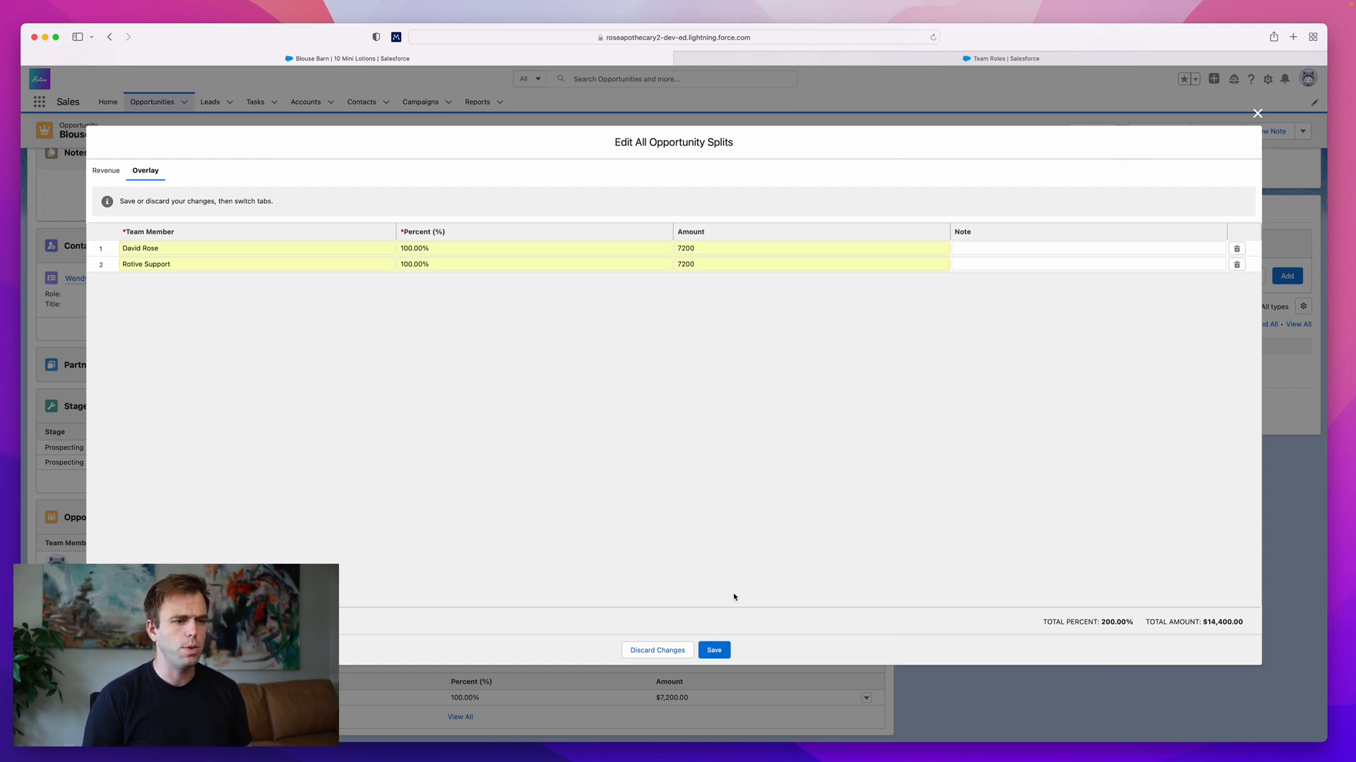
Save the splits so the opportunity lists David's Revenue plus two 100% Overlay splits
{"action": "left_click", "coordinate": [713, 650]}
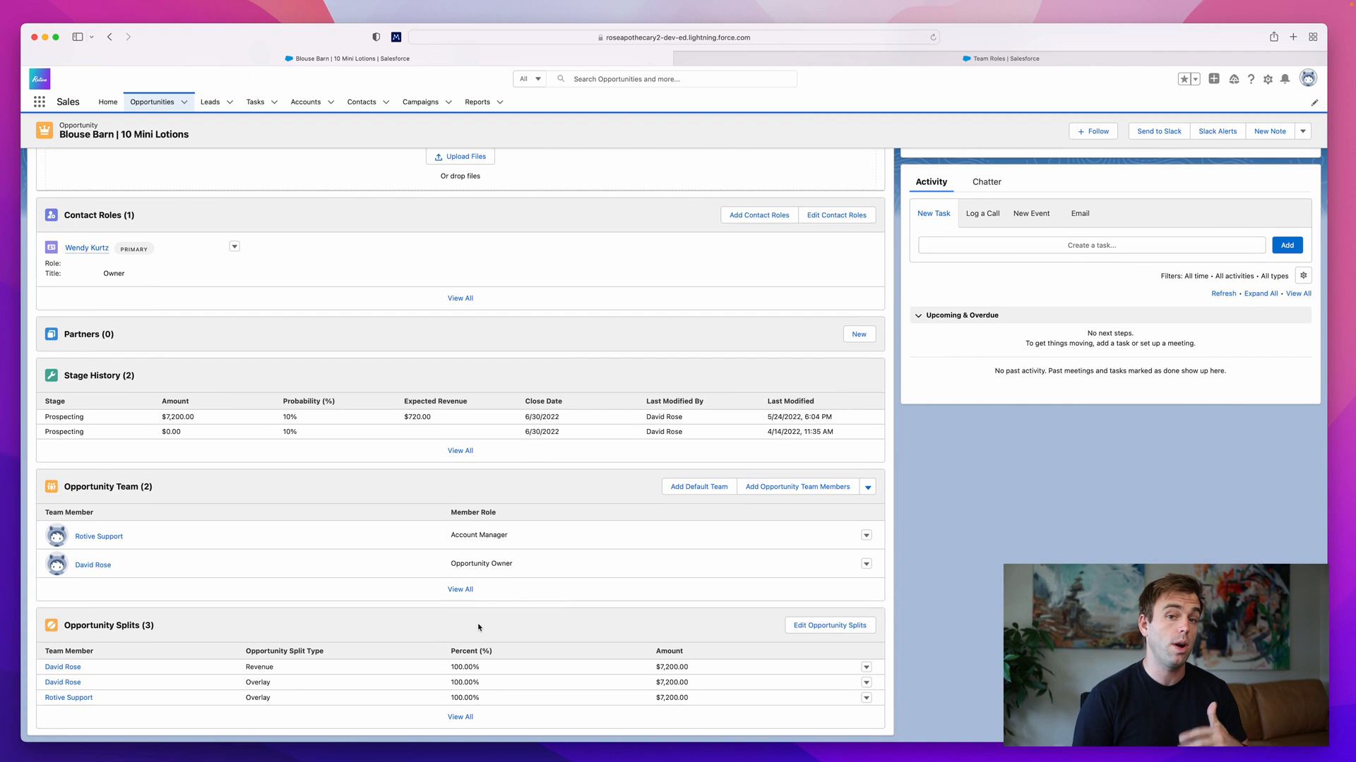
{"action": "mouse_move", "coordinate": [473, 576]}
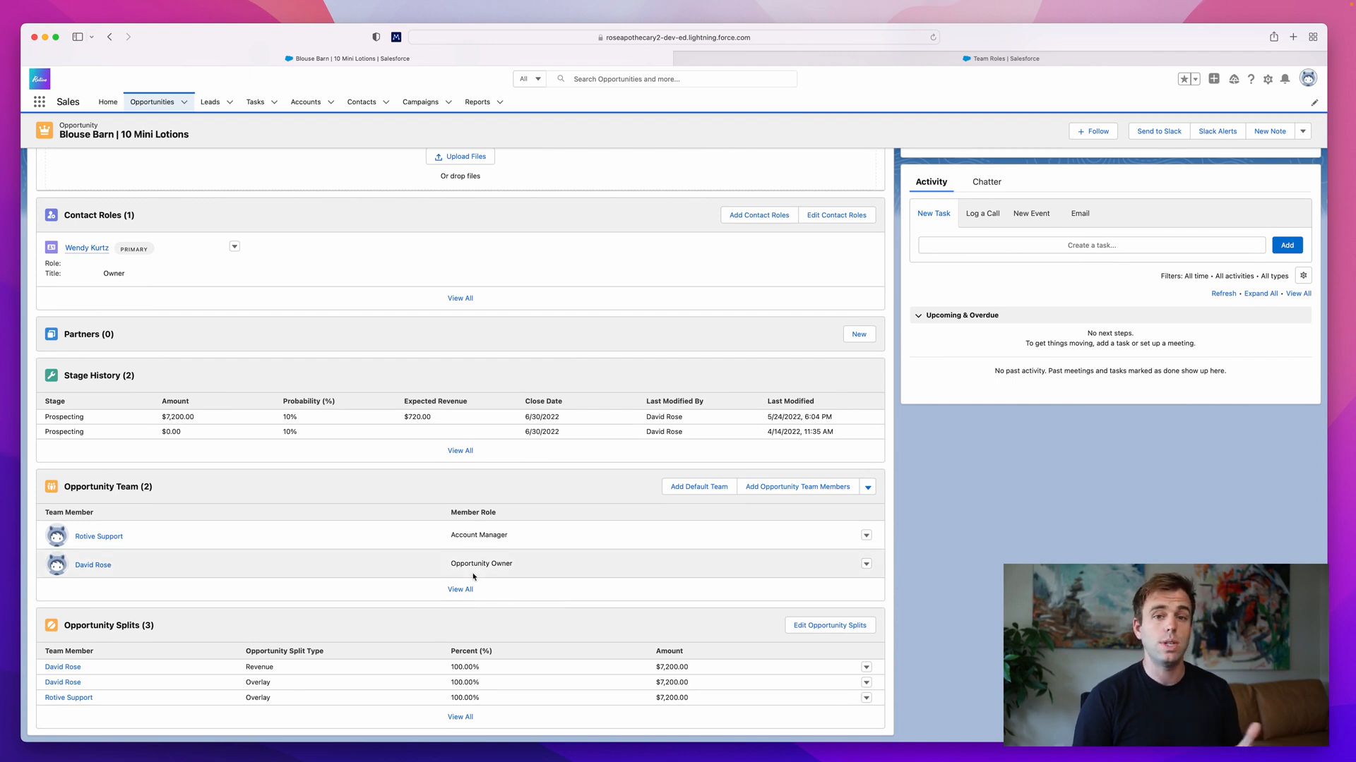